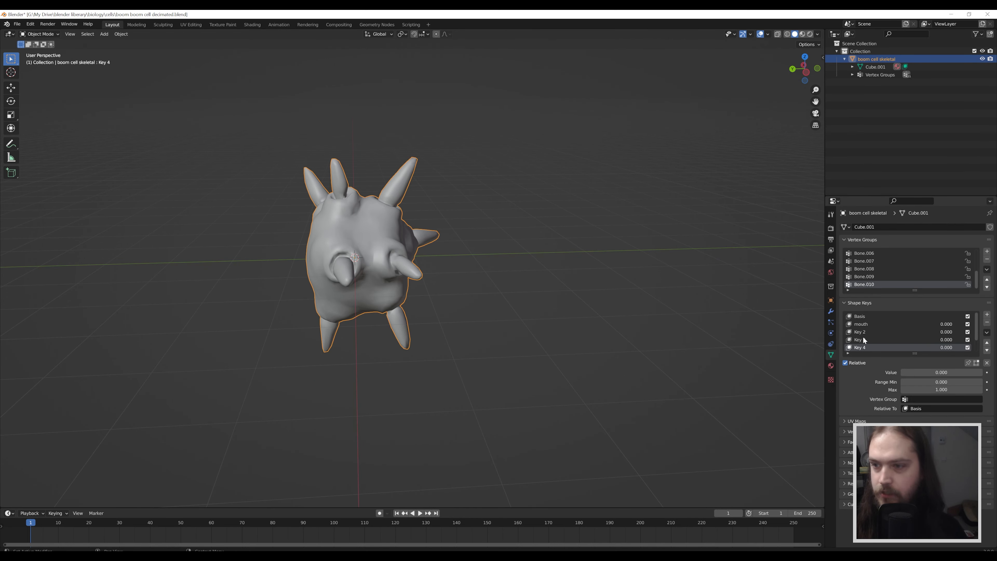
Inspect the mouth and Key 4 shape keys, then return to the level showing the cell actor
left_click(862, 324)
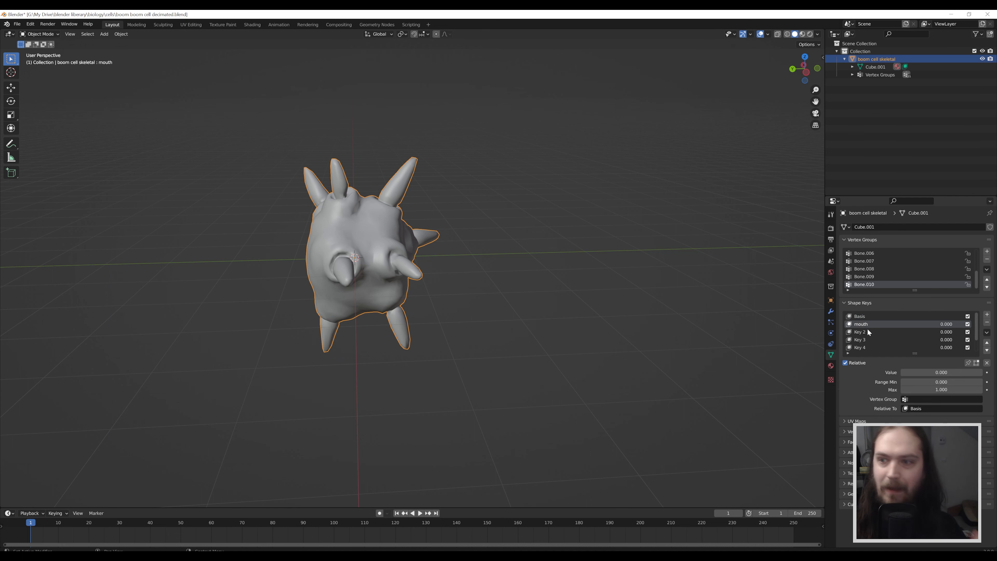
mouse_move(909, 326)
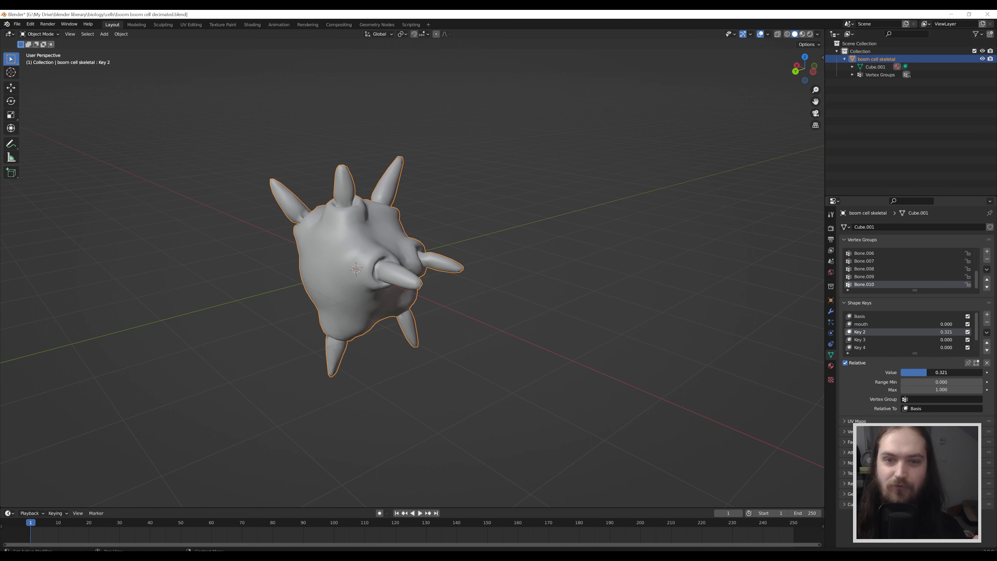
left_click(862, 340)
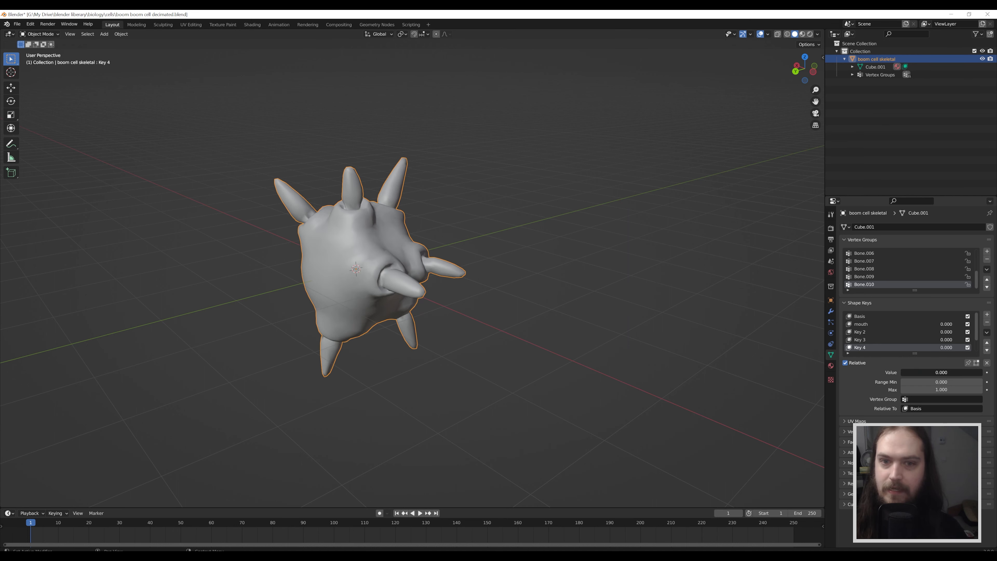
mouse_move(559, 452)
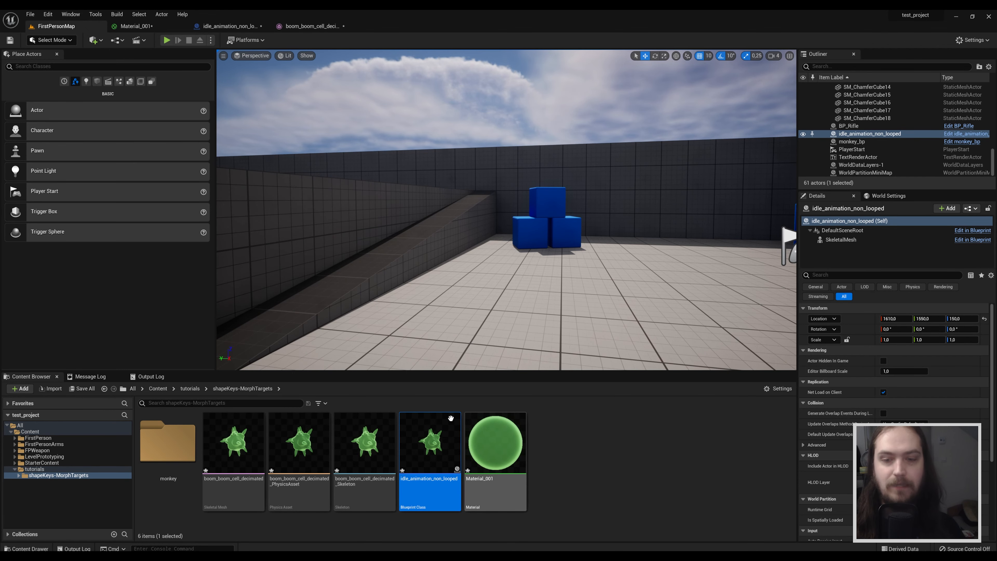
left_click(167, 40)
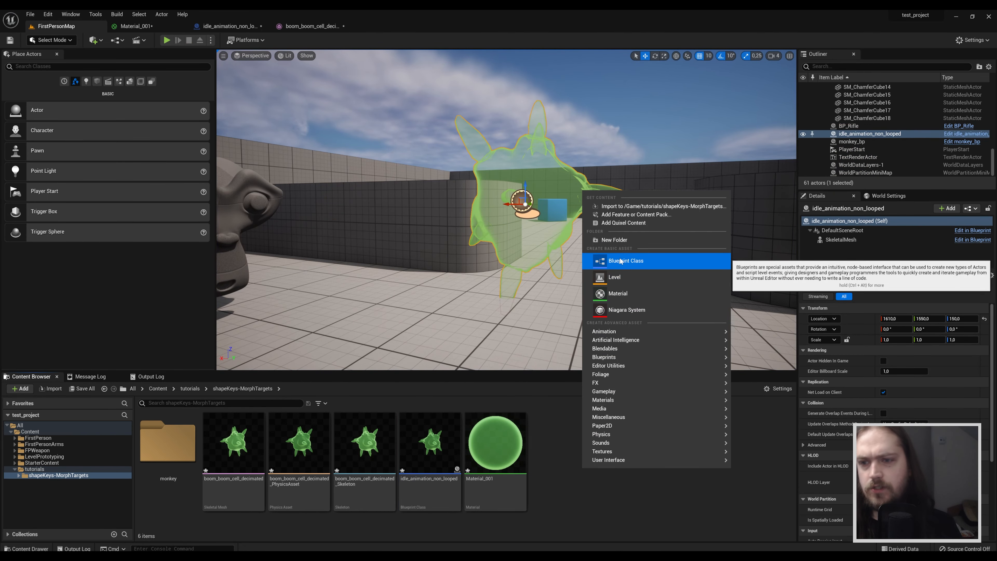
Create an Actor blueprint with a Skeletal Mesh component using boom_boom_cell_decimated
left_click(625, 261)
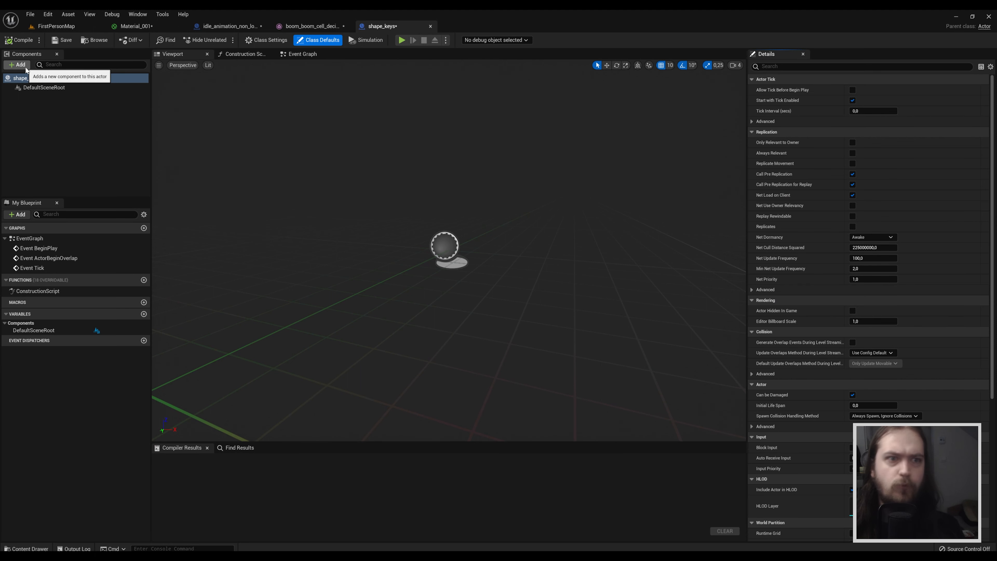
type("skel")
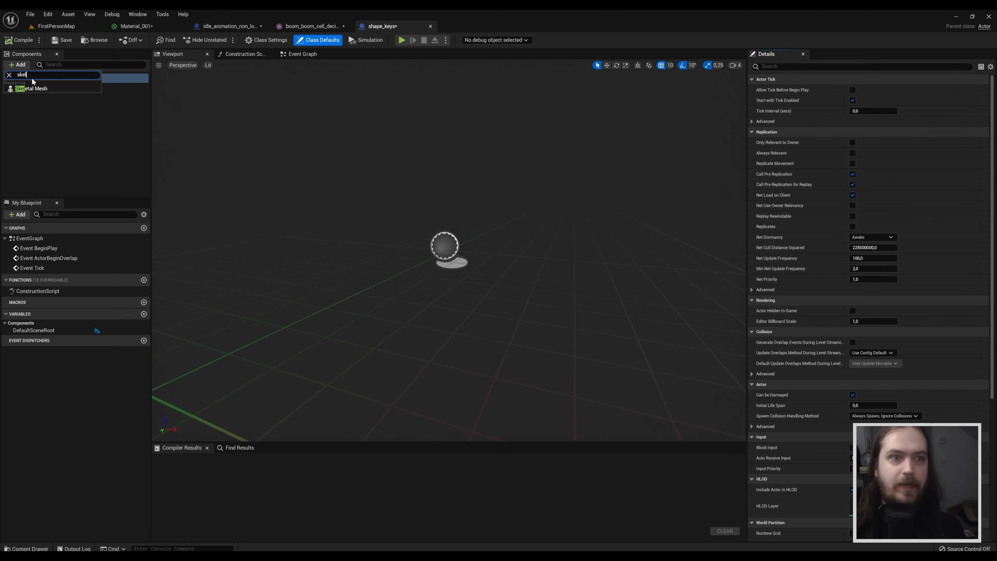
left_click(35, 88)
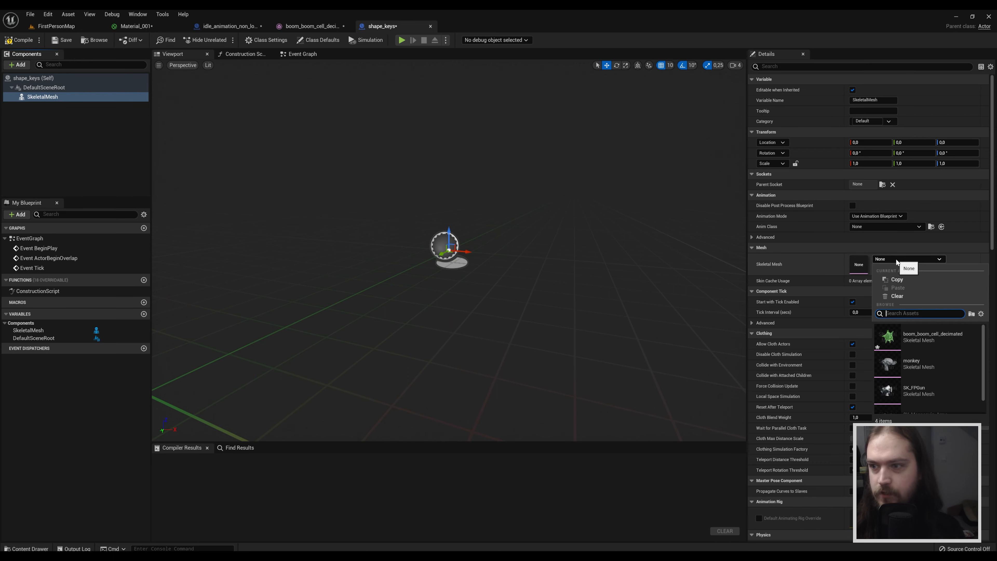
left_click(933, 336)
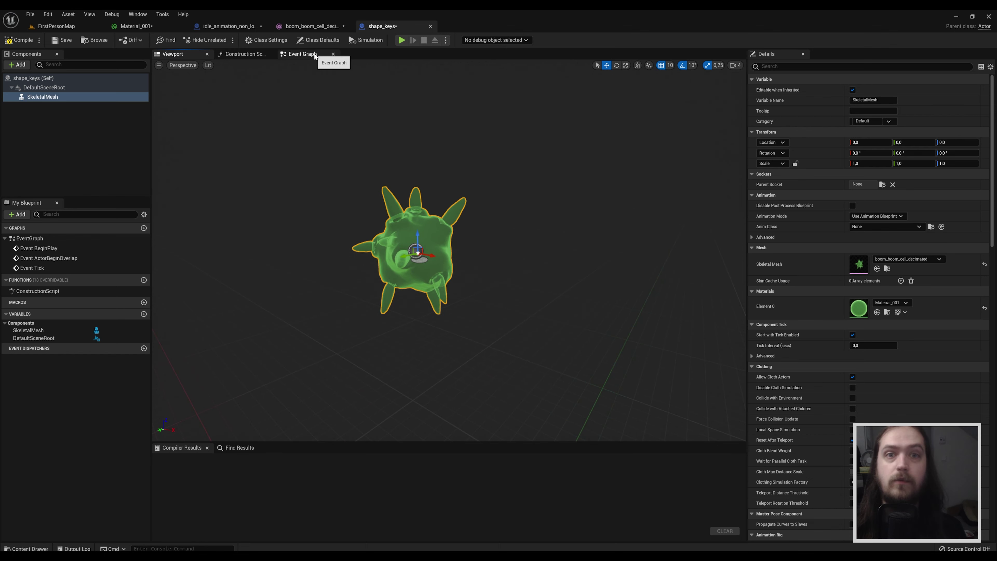
Add a custom event 'timeline 0' in the event graph driving a new Timeline_0's Play
left_click(301, 54)
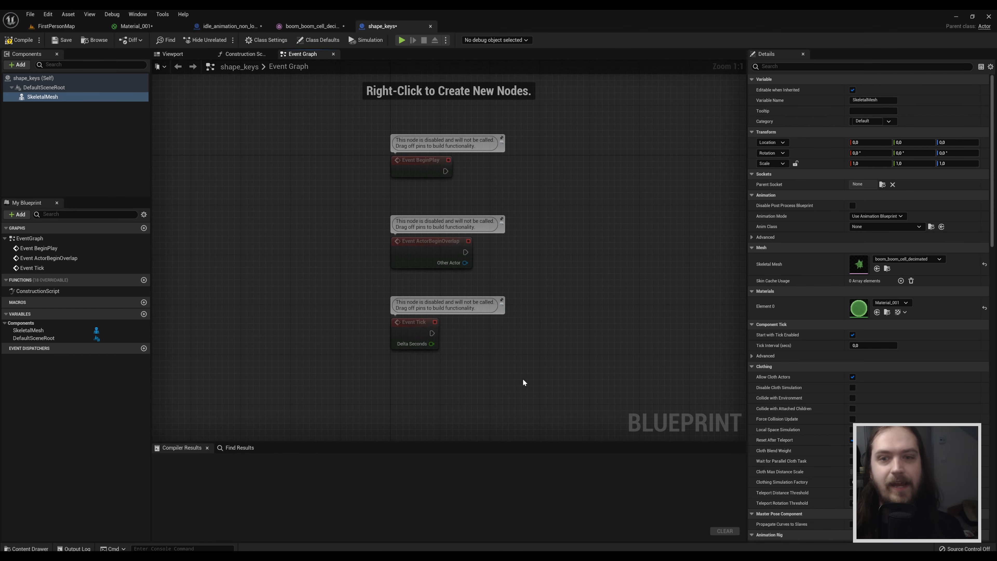
mouse_move(348, 220)
type("cus")
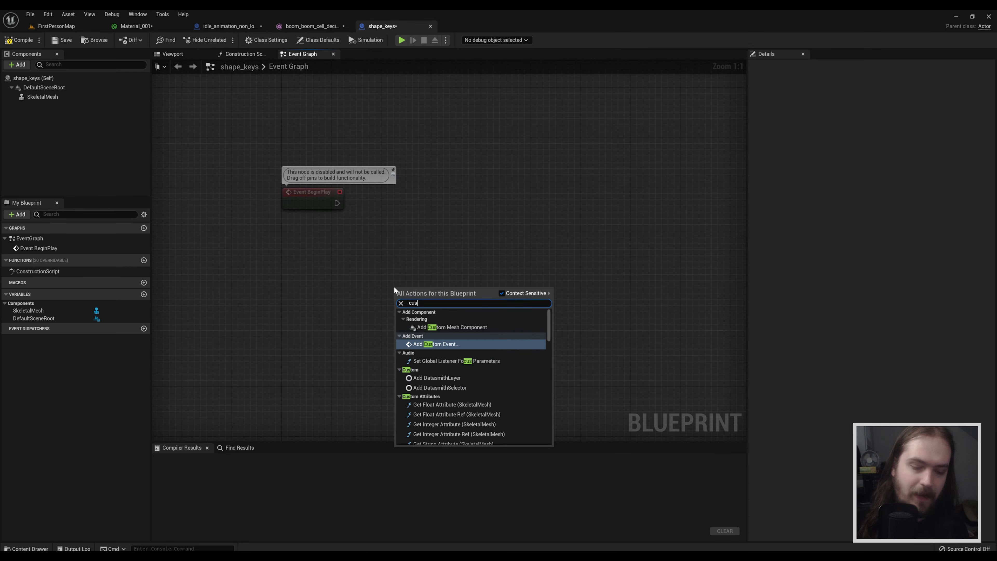
left_click(437, 344)
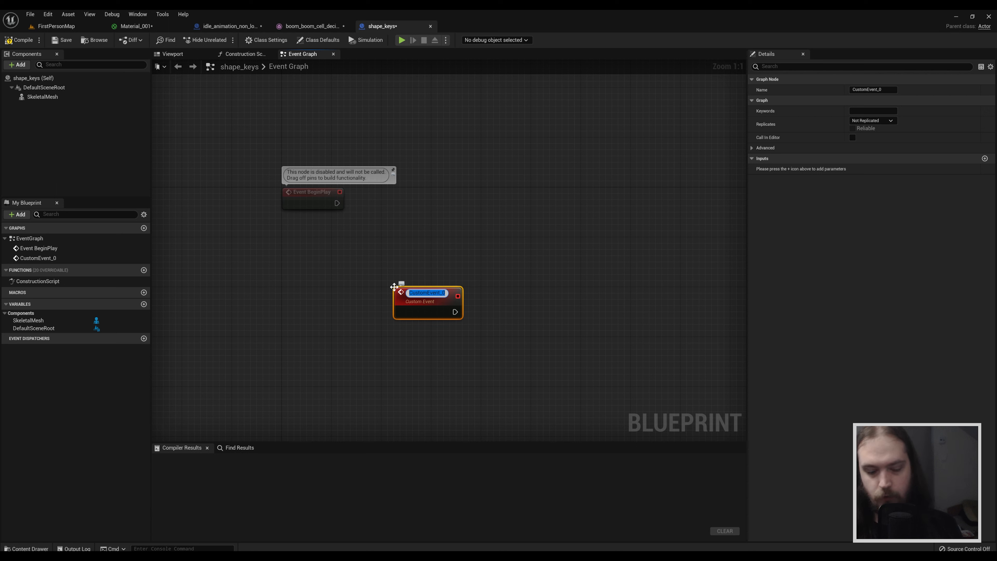
type("timeline 1")
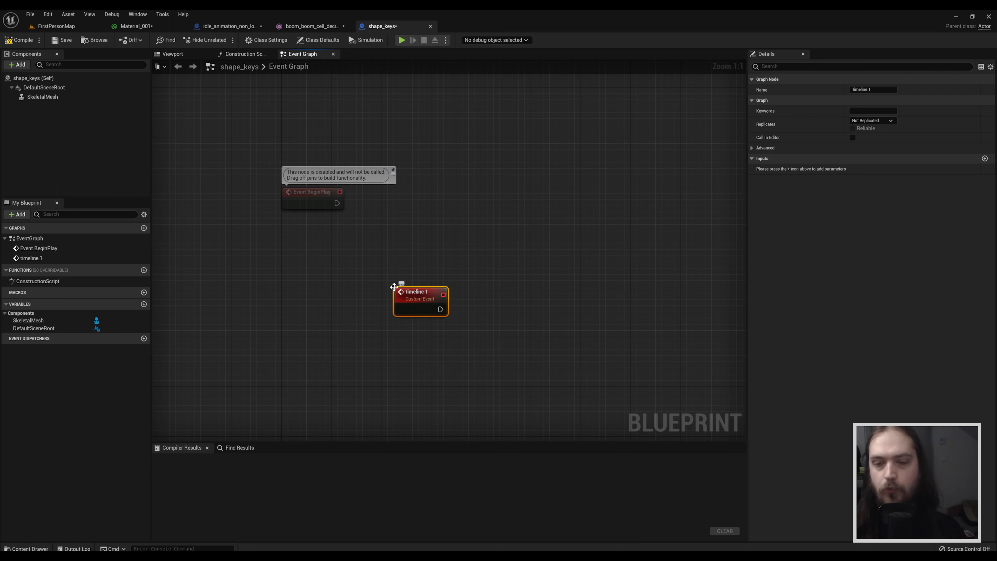
mouse_move(488, 341)
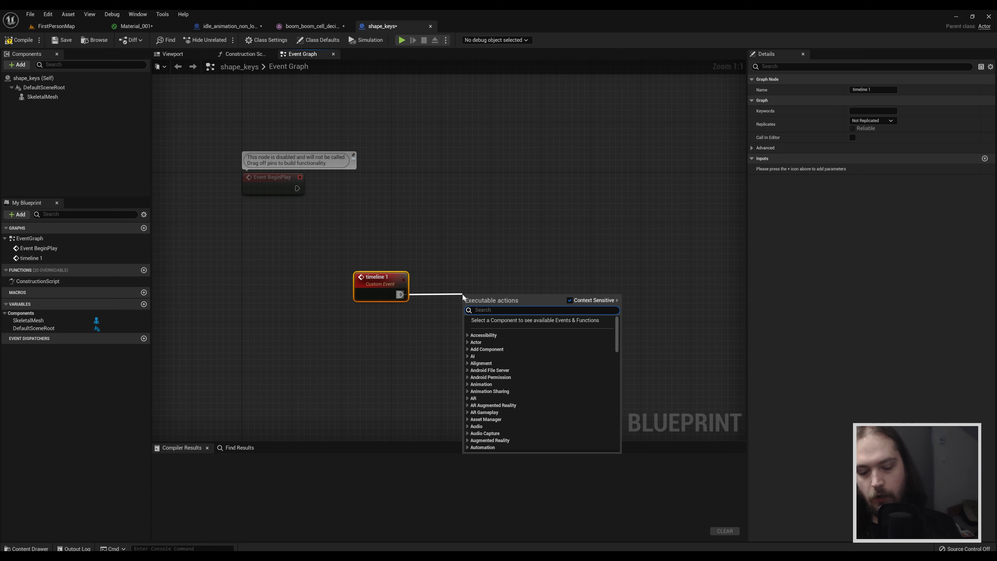
type("add time")
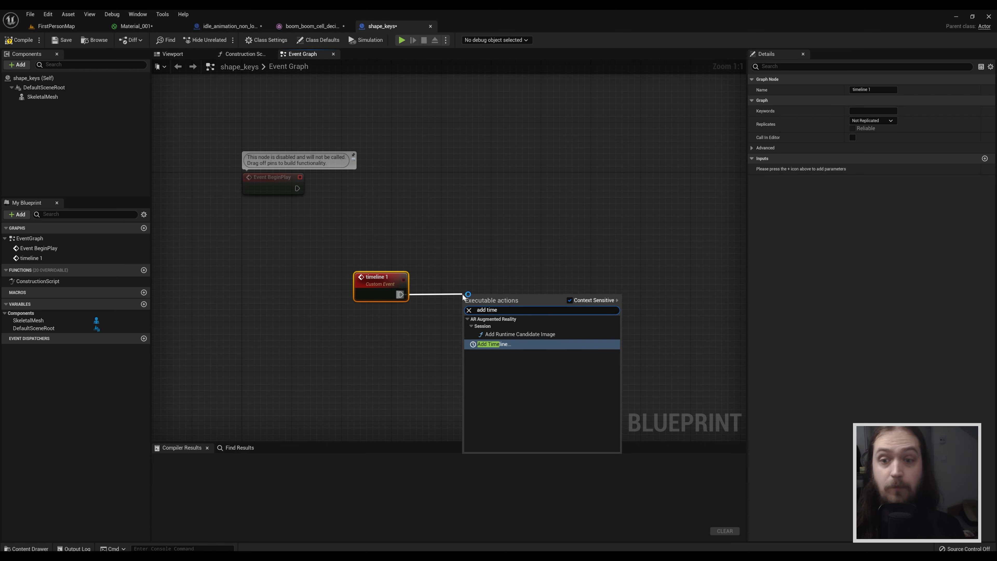
left_click(492, 344)
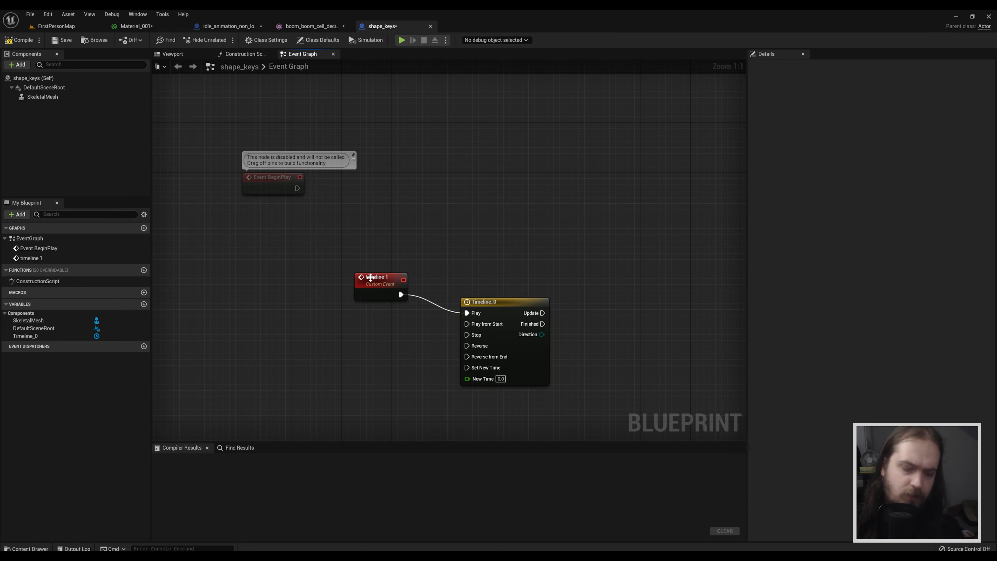
left_click(379, 277)
type("0")
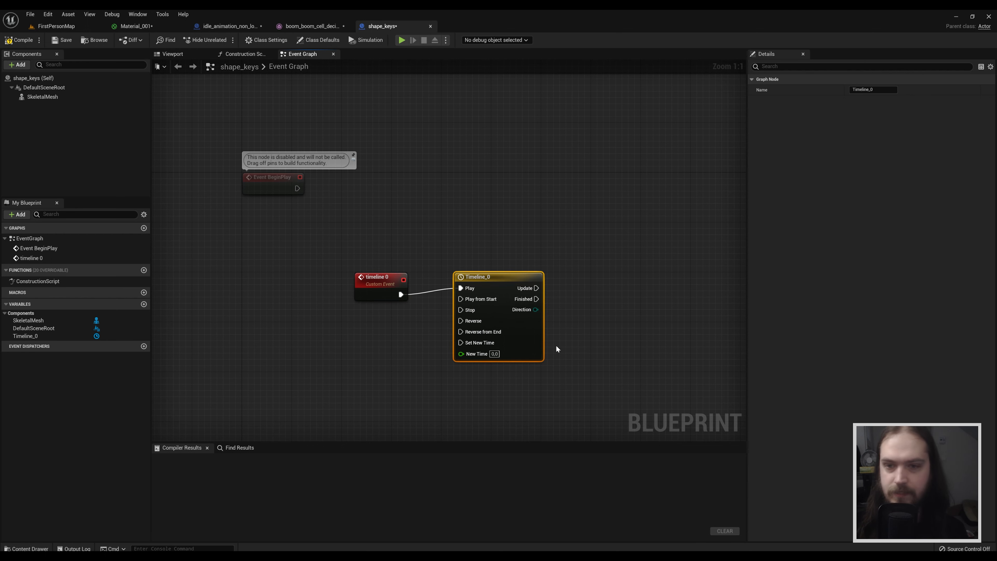
Add a float track to Timeline_0 and make its length end at the last keyframe
double_click(498, 277)
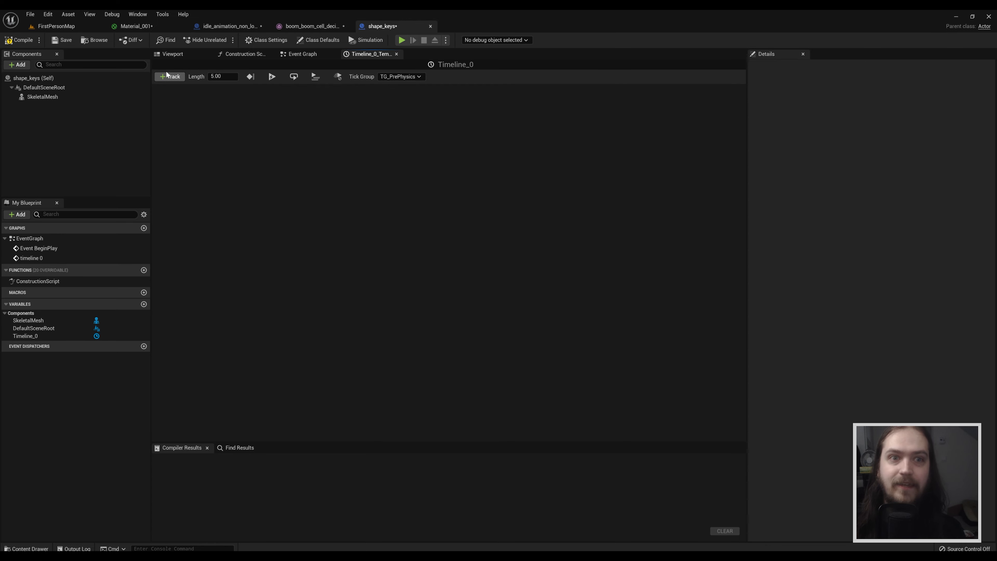
left_click(170, 77)
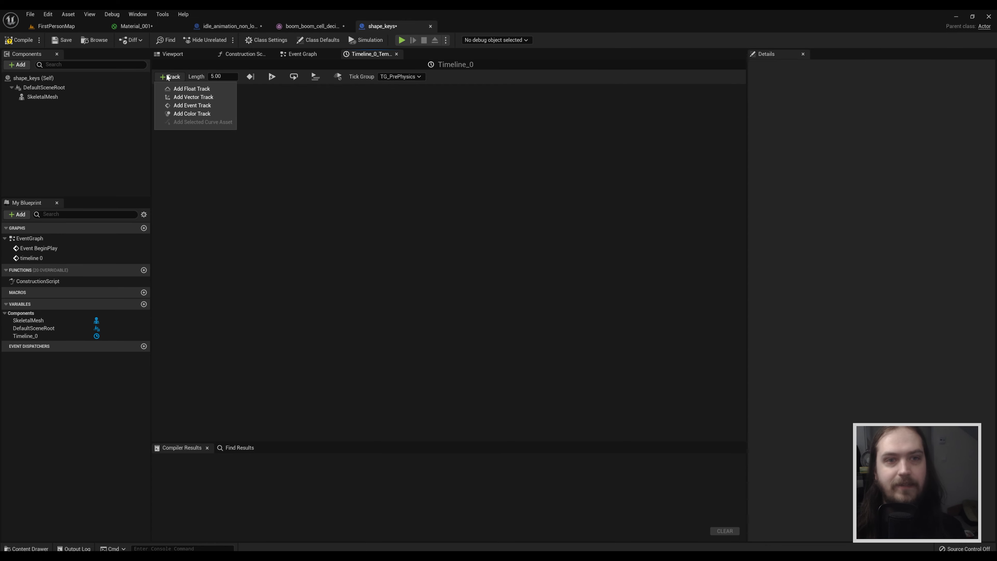
mouse_move(193, 113)
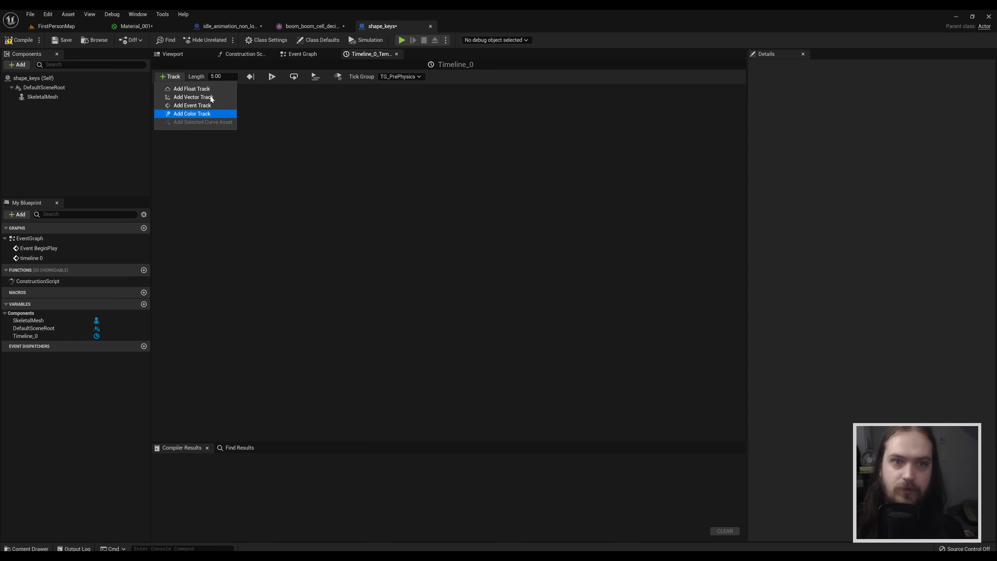
mouse_move(192, 89)
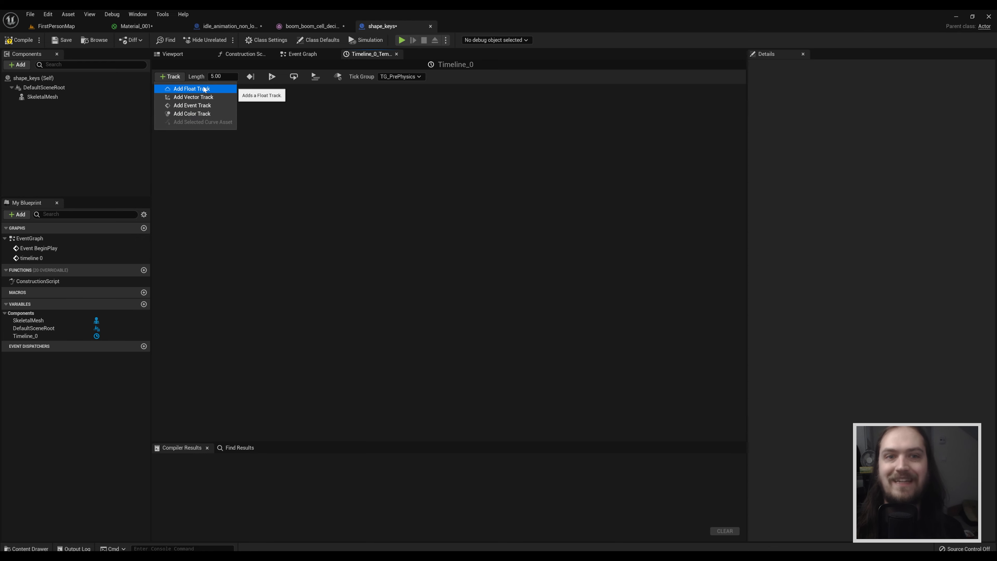
left_click(189, 88)
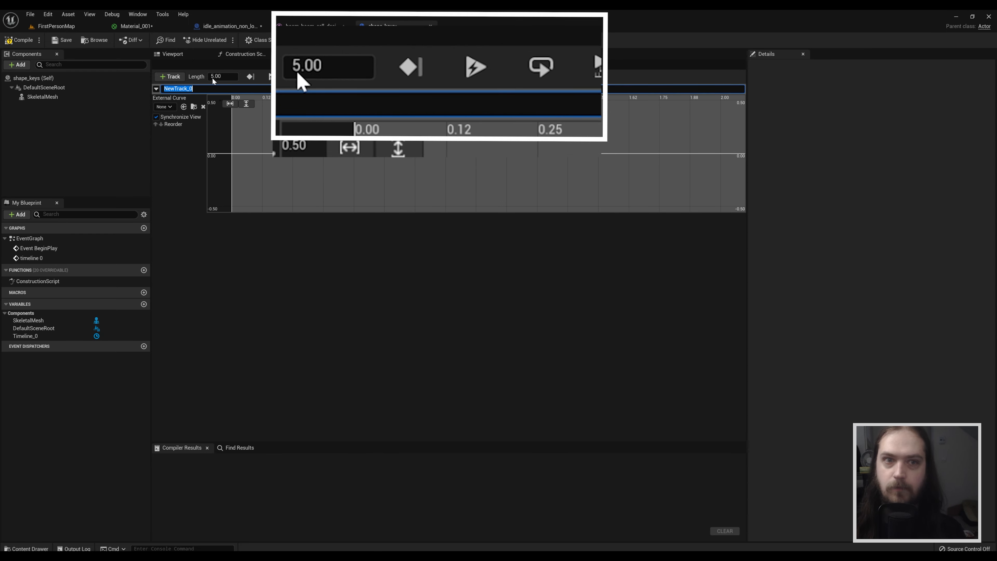
triple_click(330, 66)
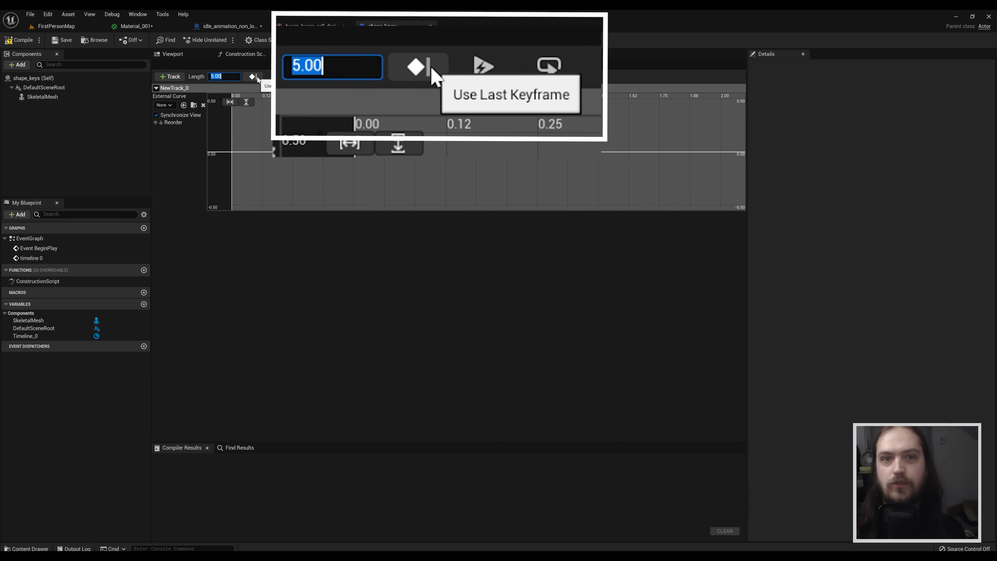
left_click(417, 66)
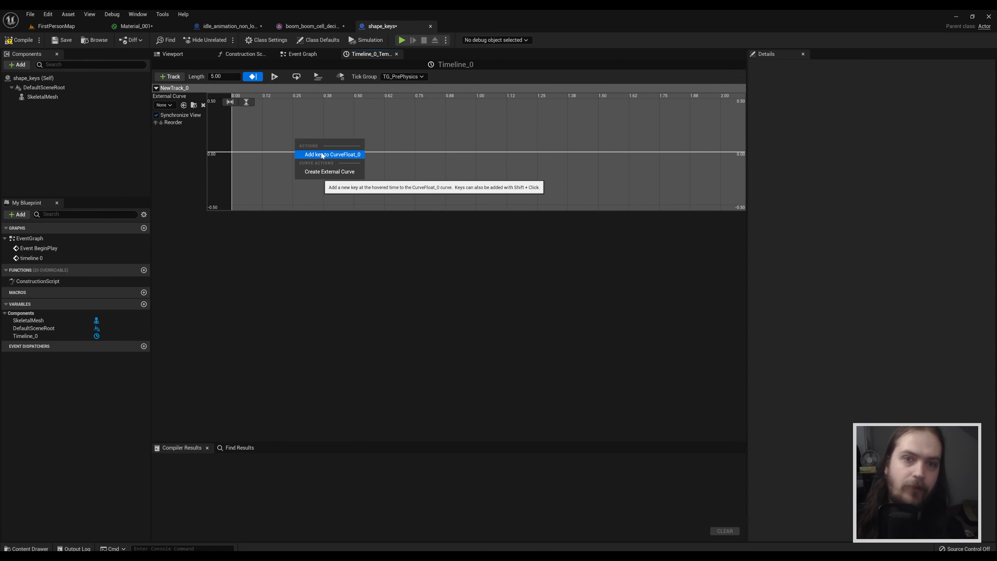
Key the float curve from -0.5 at time 0 to 0.5 at time 1 and compile
left_click(331, 155)
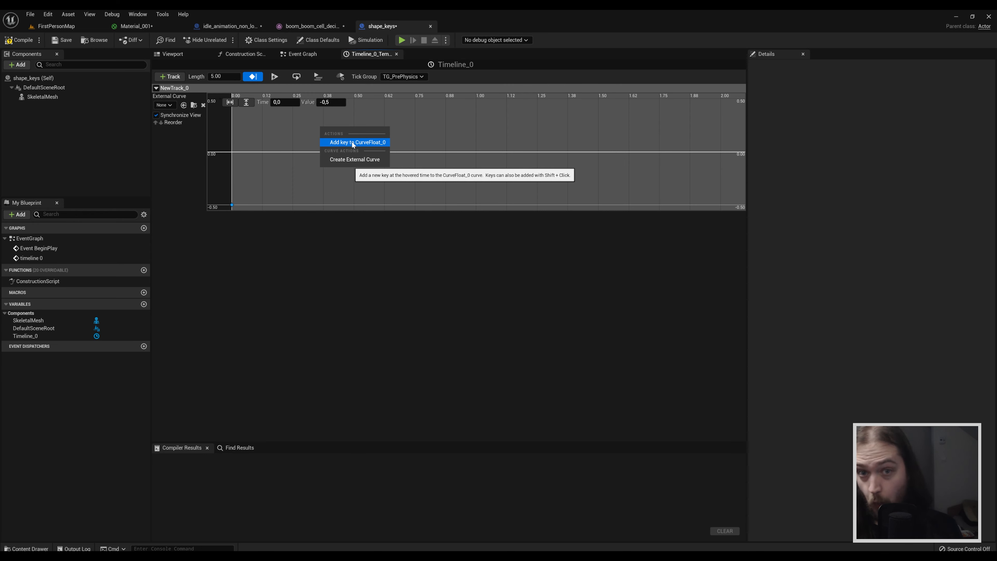
left_click(355, 142)
type("1")
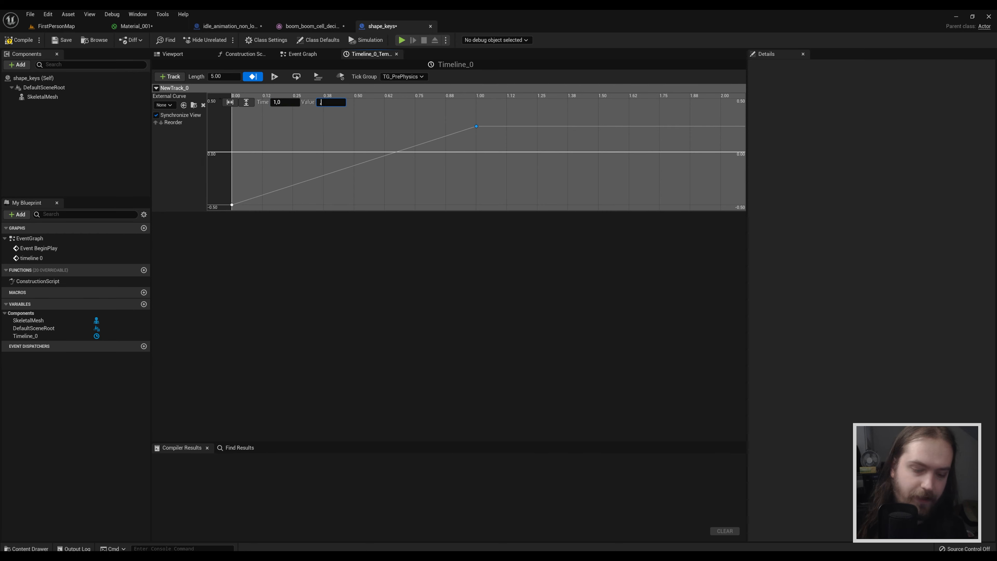
type("0,5")
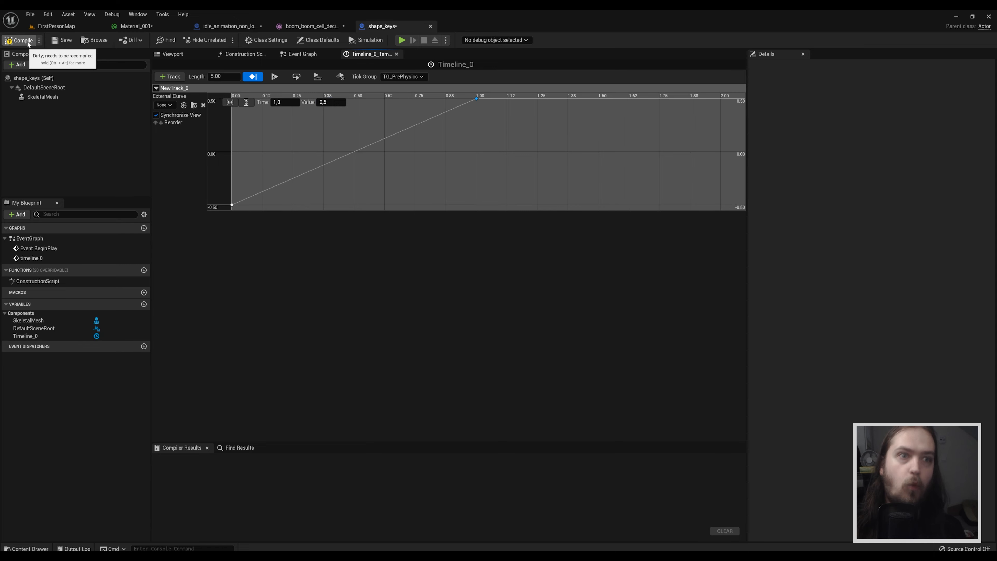
left_click(22, 39)
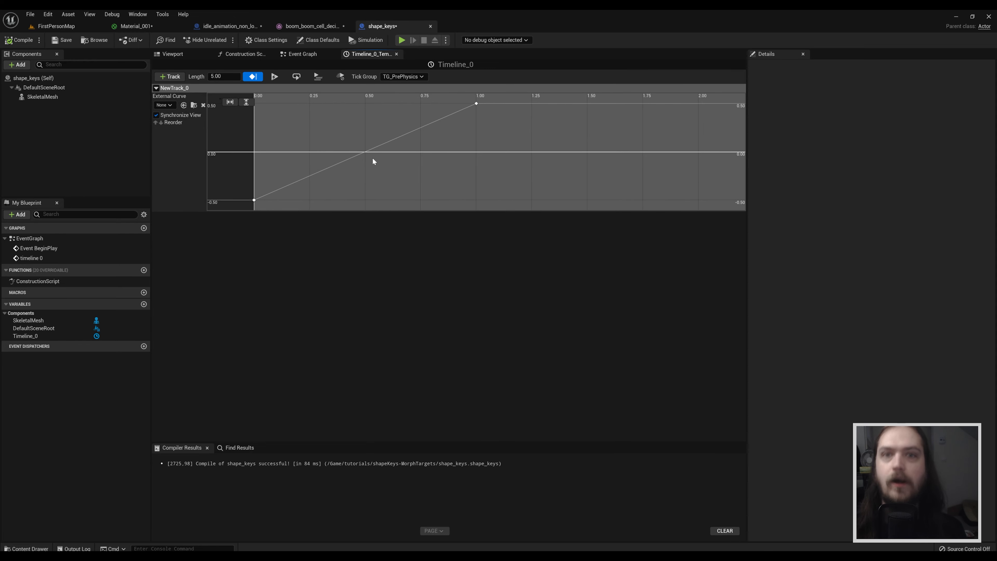
Preview morph target Key 2 at weight -1.0 in the boom_boom_cell_decimated mesh editor
left_click(308, 26)
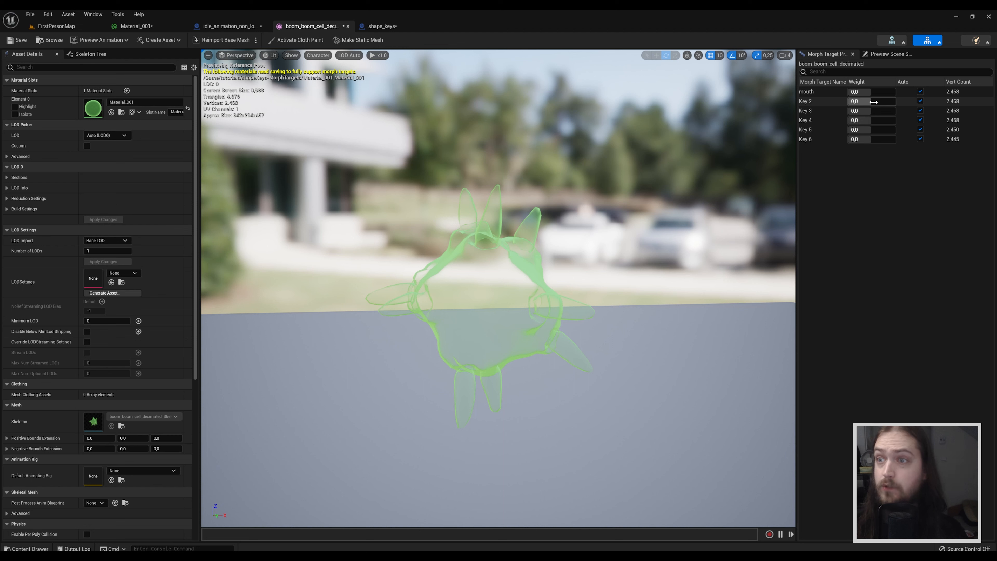
triple_click(873, 100)
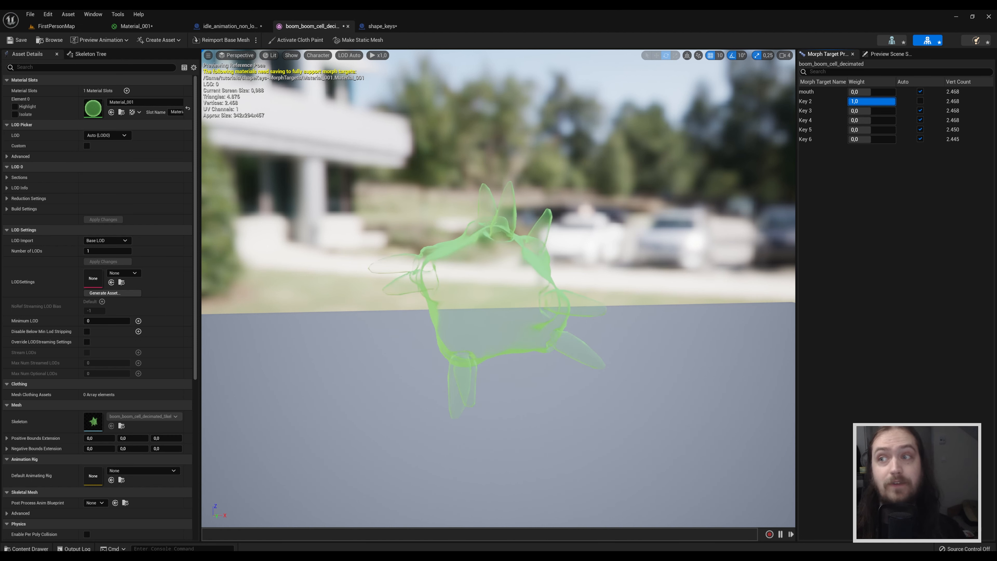
type("-1,0")
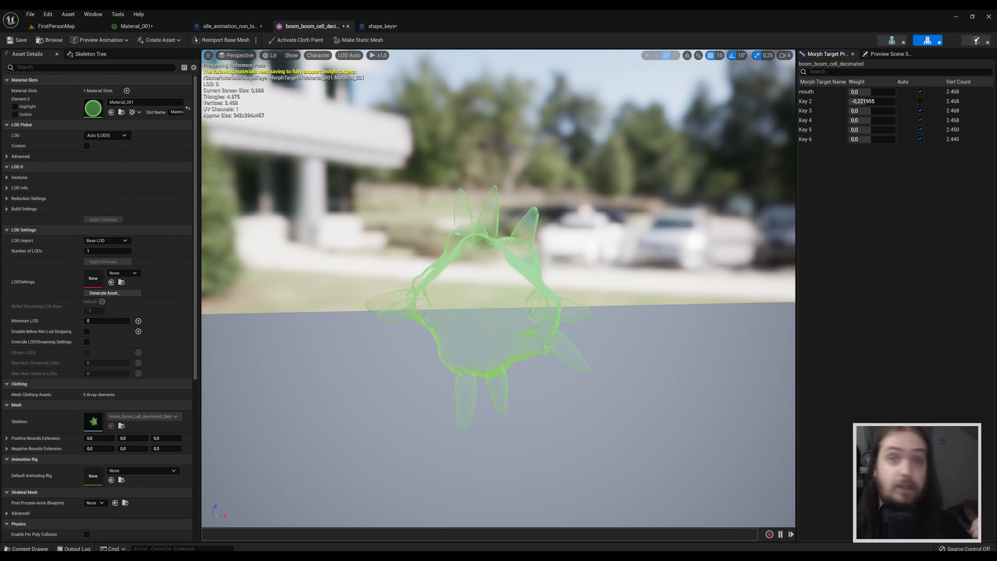
mouse_move(561, 27)
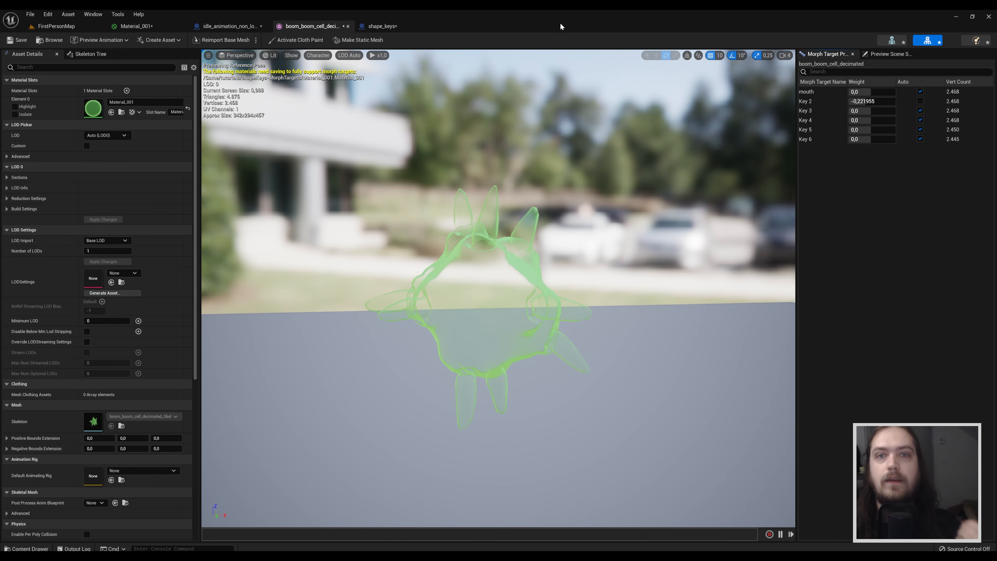
Reference the Skeletal Mesh in the graph so Timeline_0 drives Set Morph Target, re-triggering timeline 0 on Finished
left_click(383, 26)
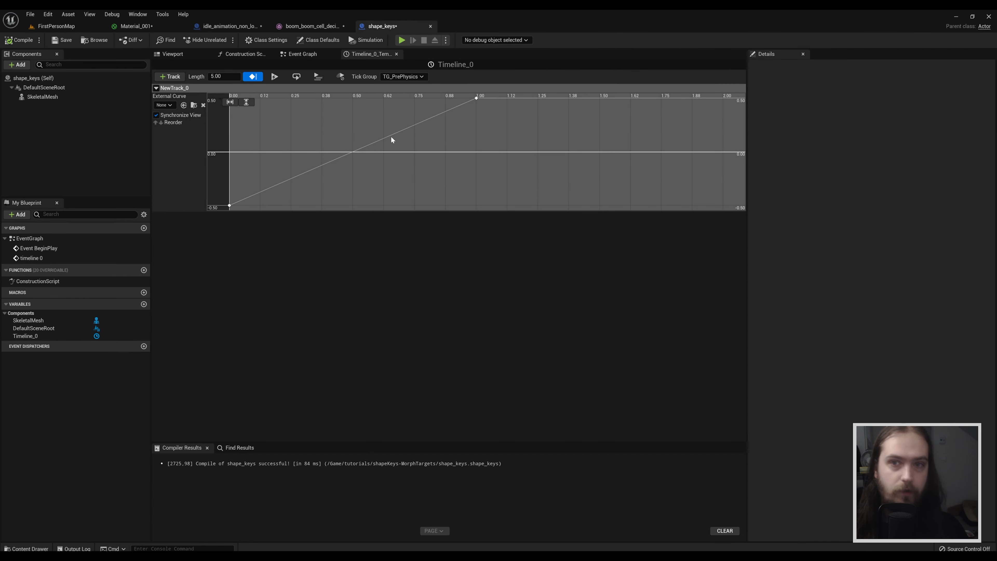
mouse_move(372, 148)
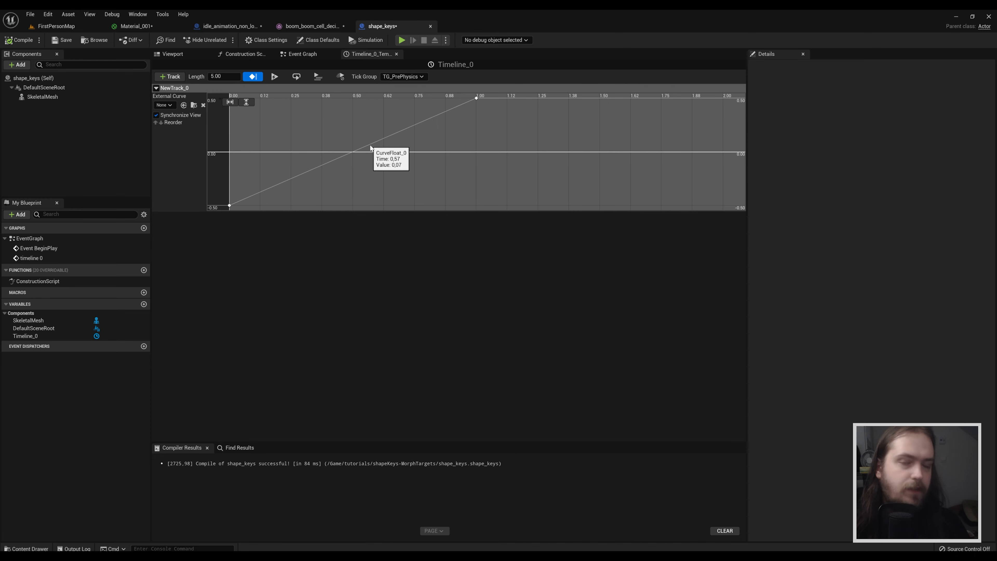
mouse_move(311, 99)
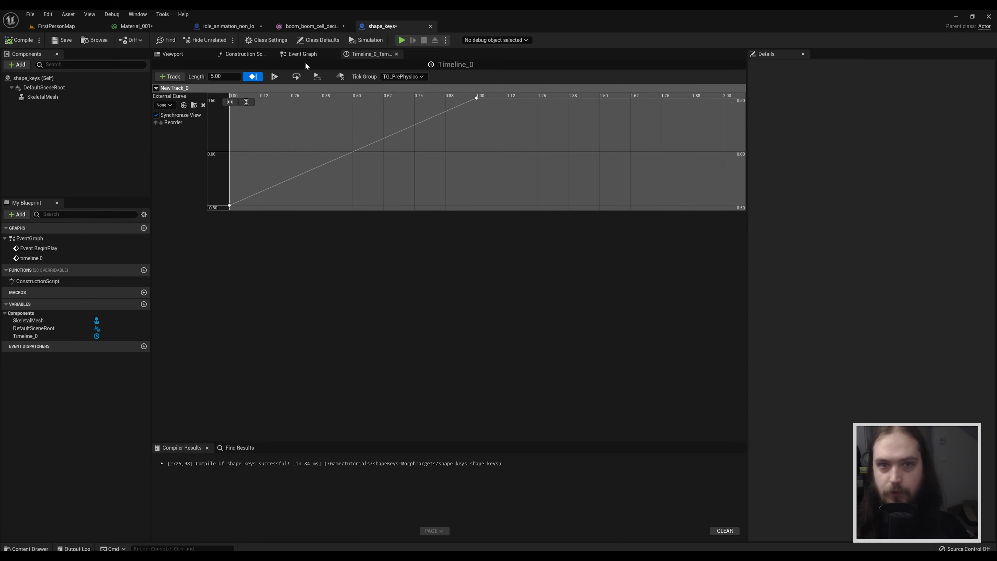
left_click(301, 54)
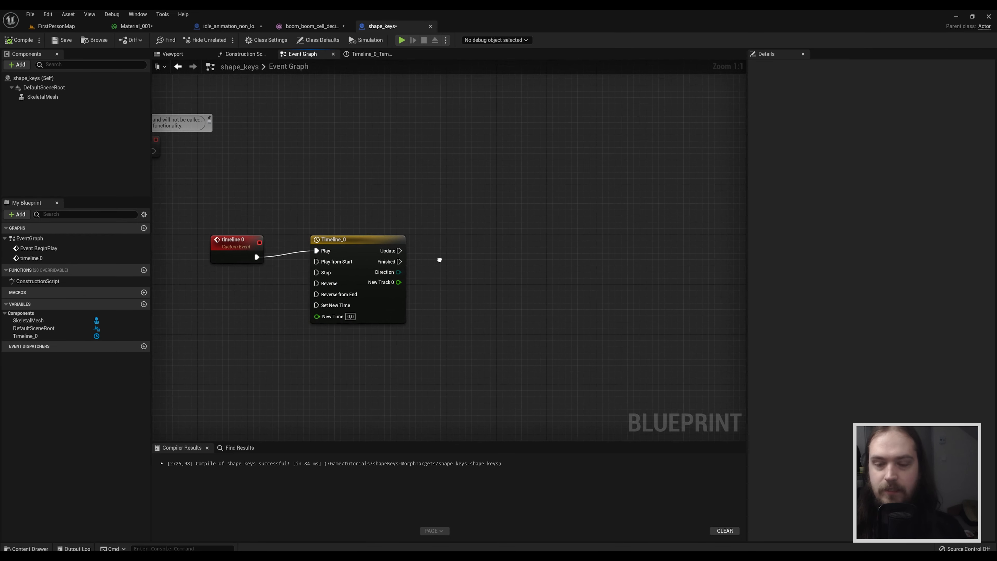
mouse_move(399, 273)
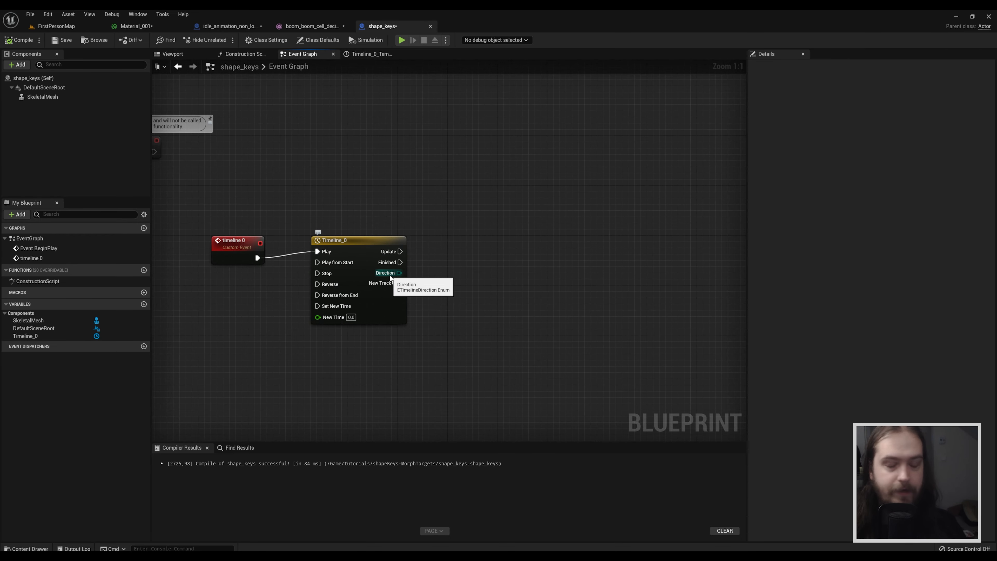
left_click(43, 97)
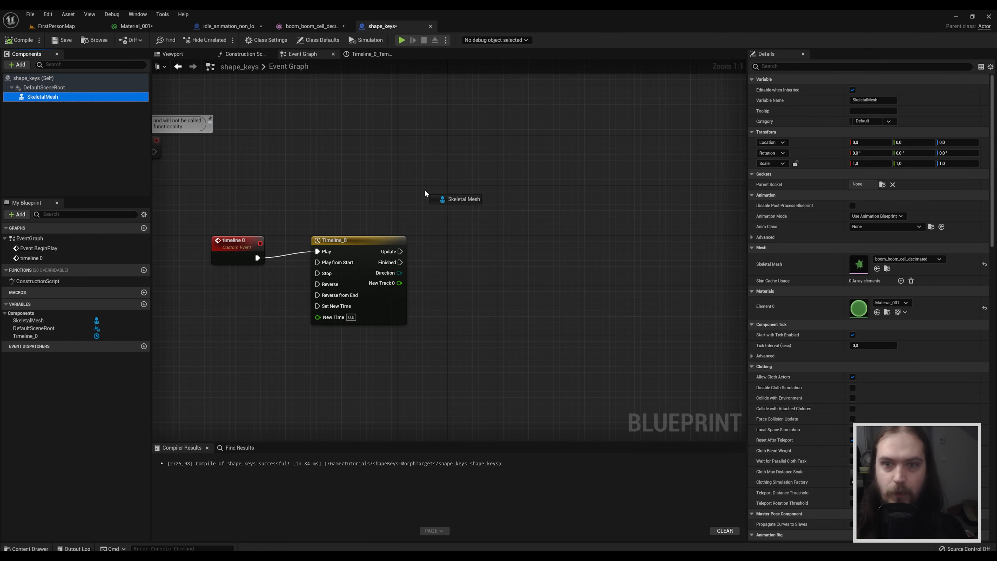
left_click(448, 199)
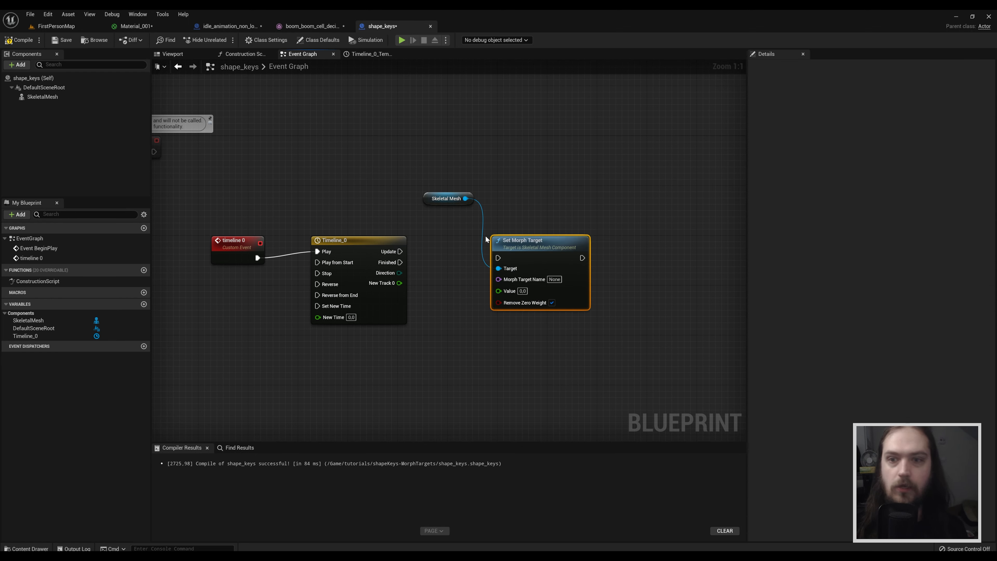
mouse_move(383, 283)
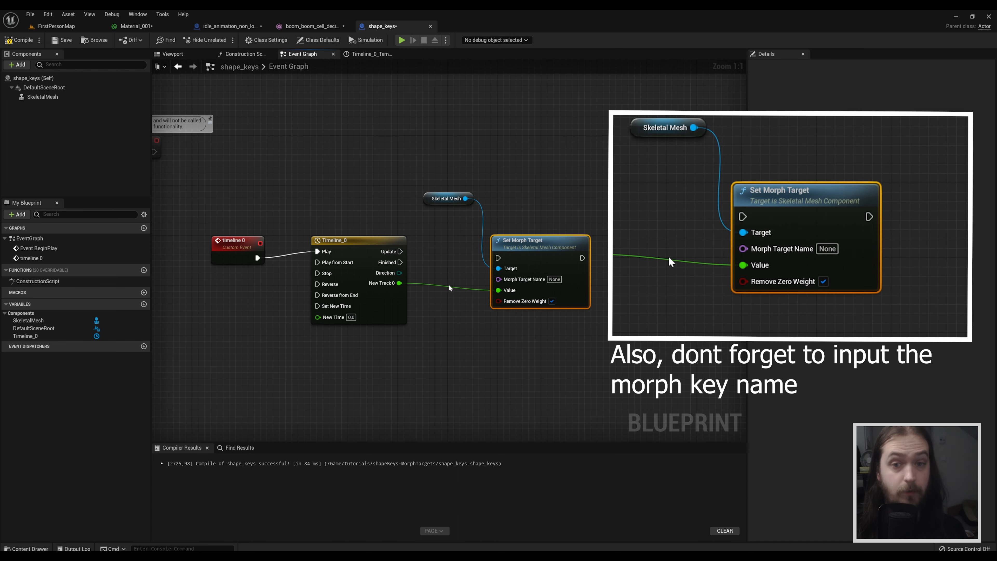
mouse_move(791, 301)
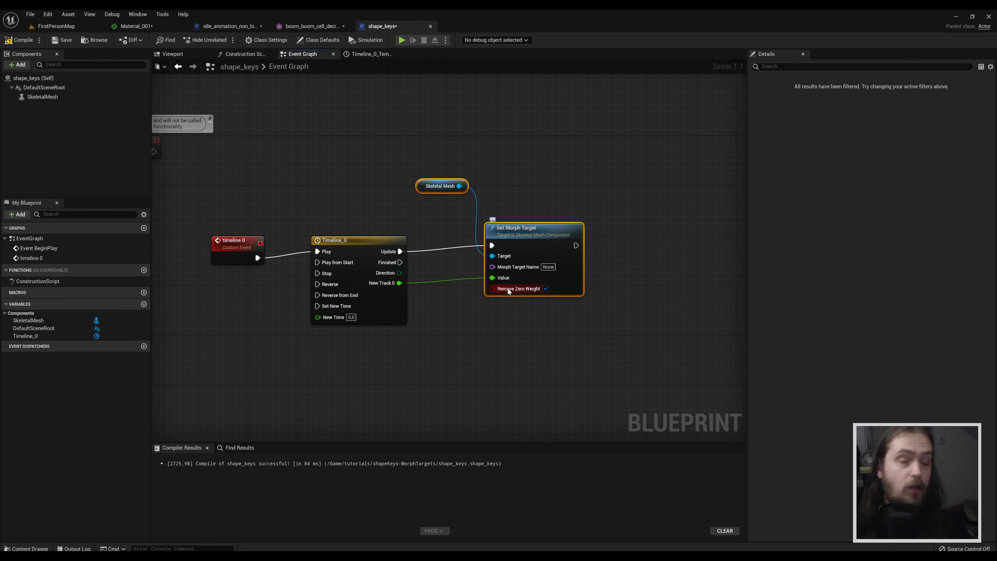
mouse_move(484, 348)
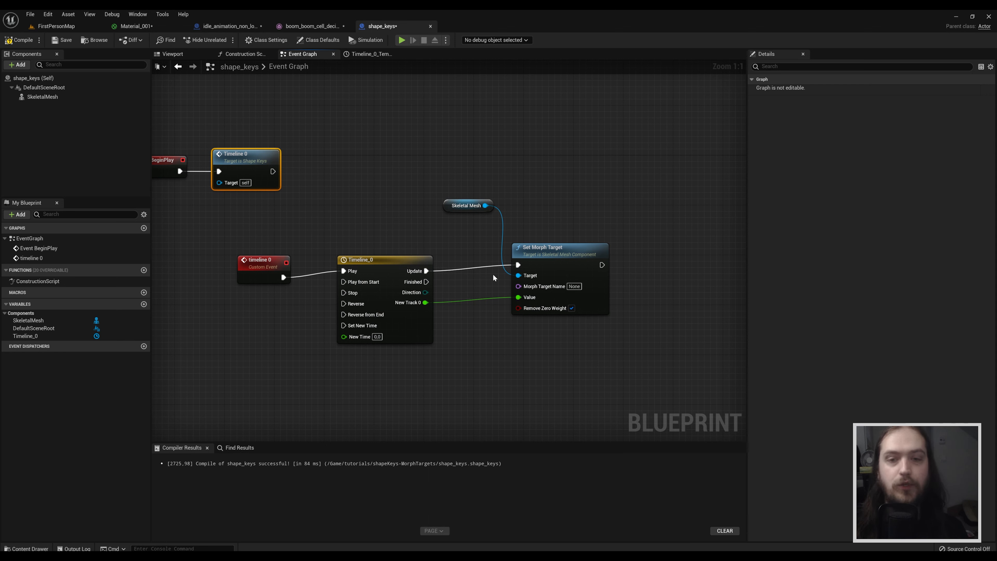
mouse_move(348, 261)
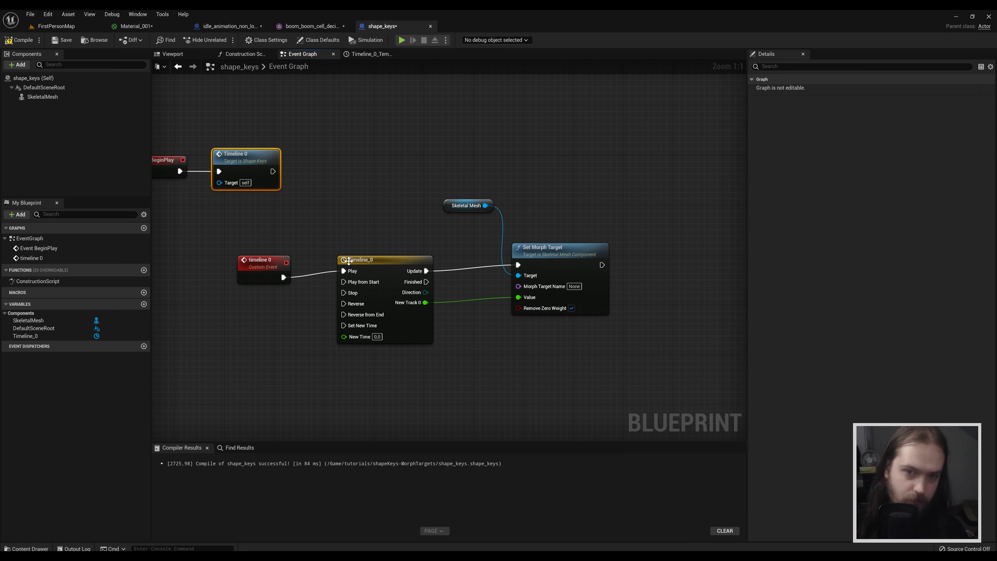
left_click(260, 266)
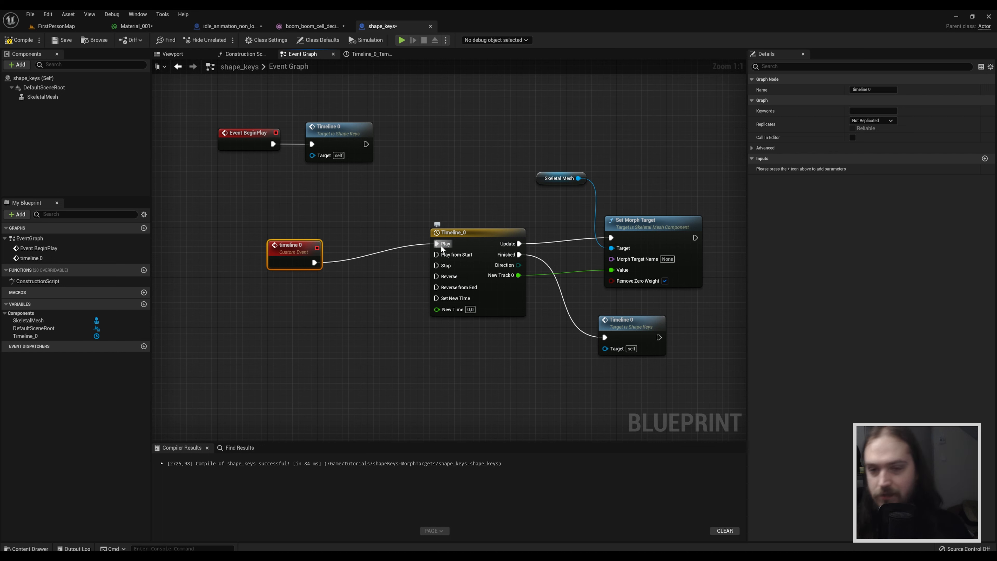
mouse_move(308, 248)
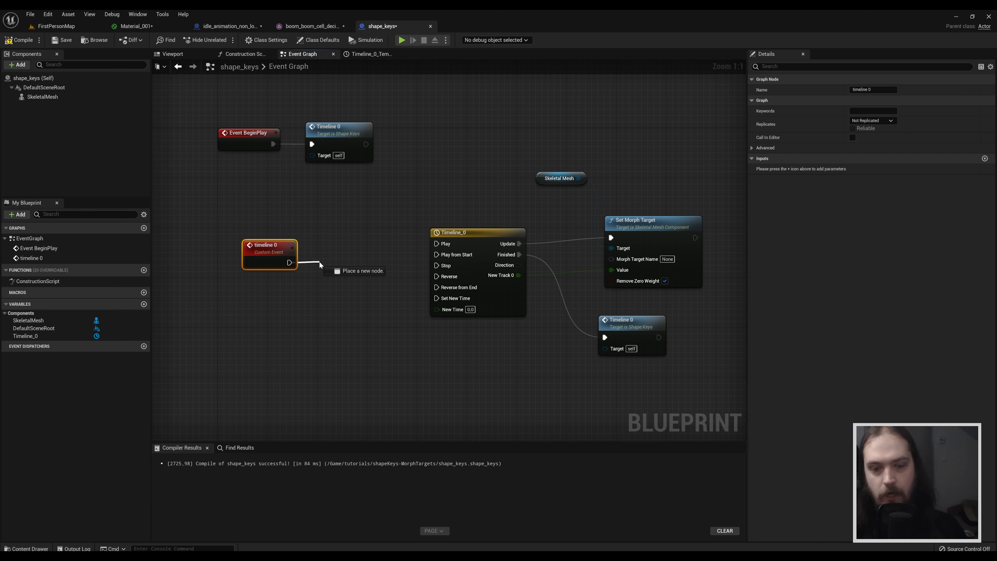
Insert a Flip Flop after the timeline 0 event alternating Play from Start and Reverse from End
type("flip a")
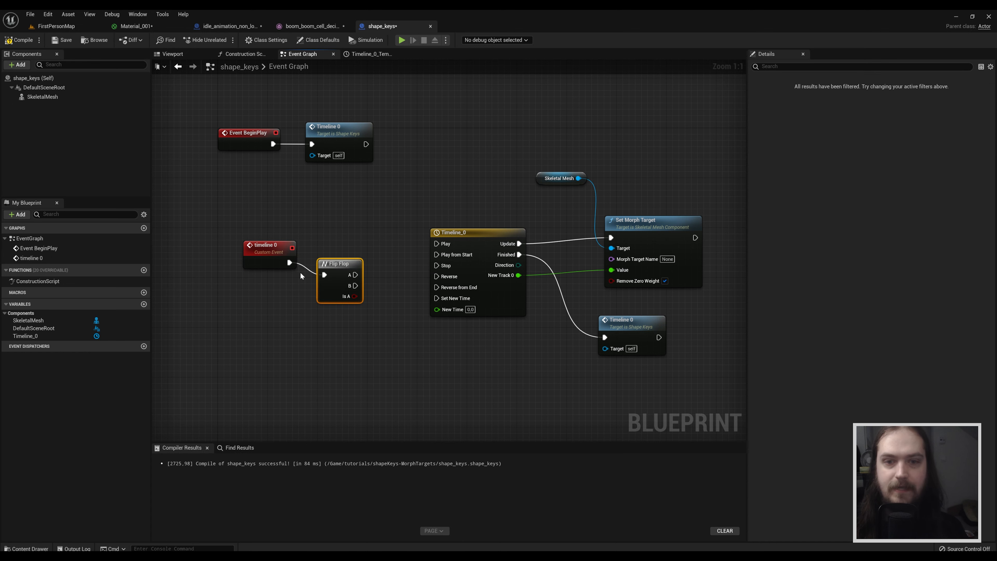
mouse_move(331, 263)
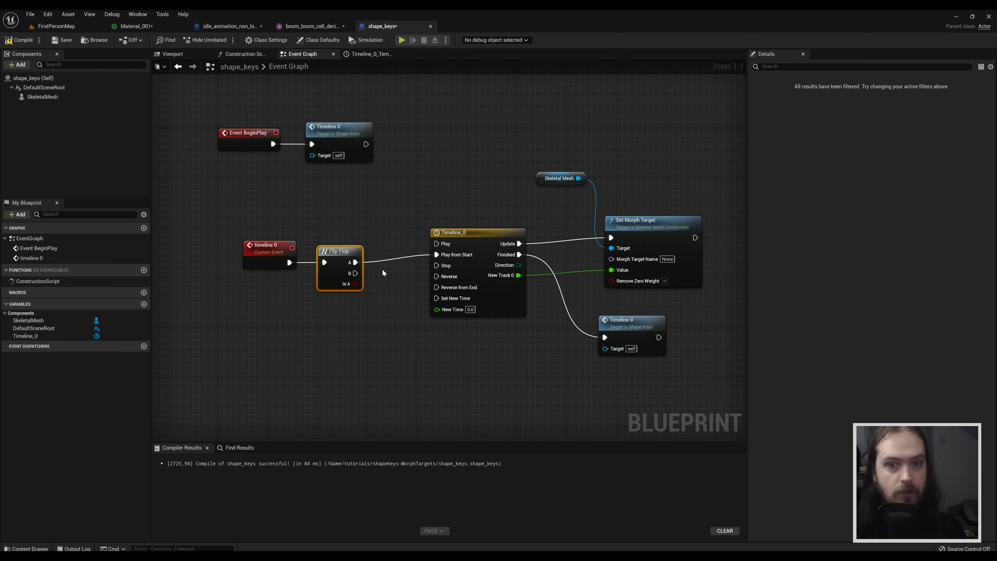
mouse_move(354, 272)
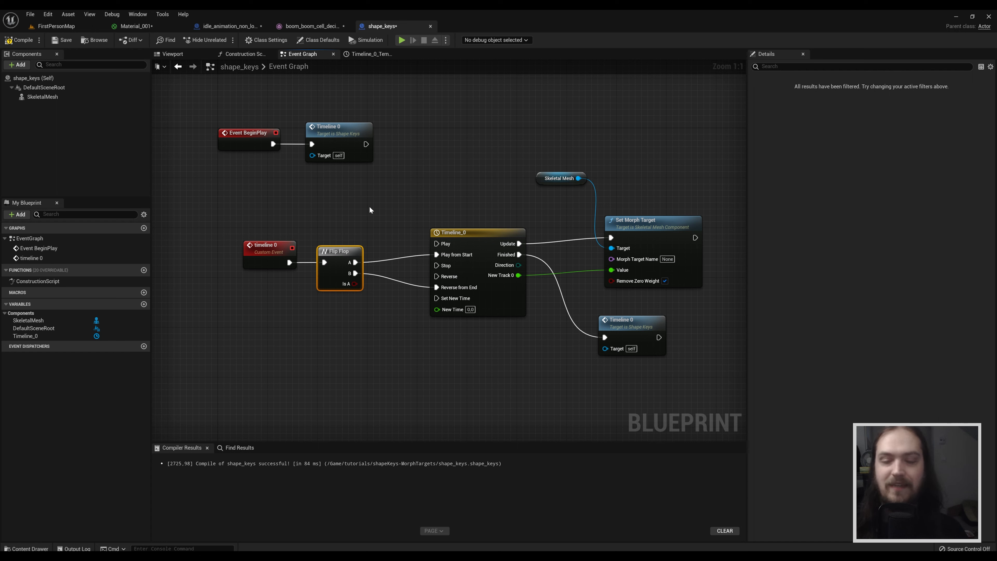
mouse_move(347, 251)
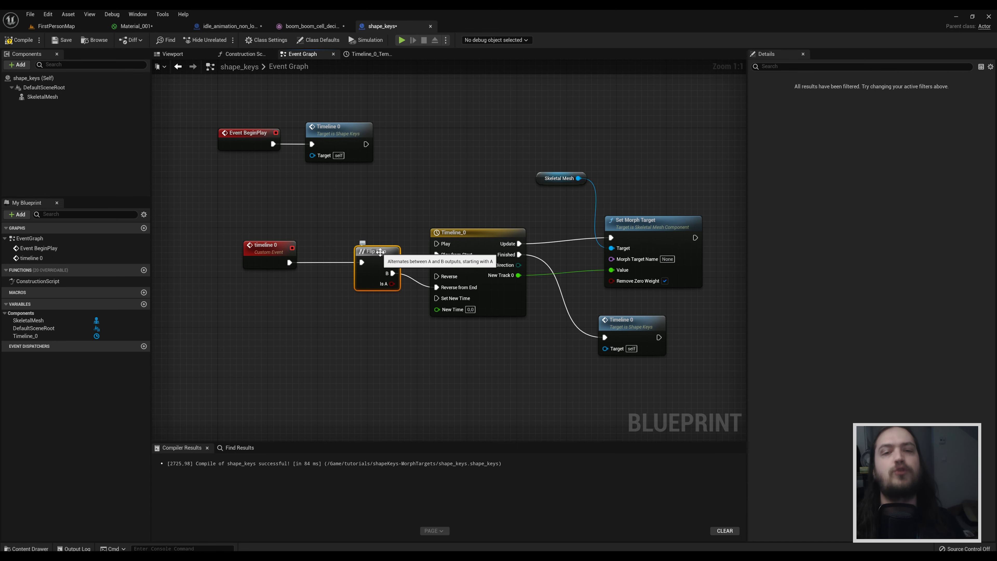
mouse_move(464, 235)
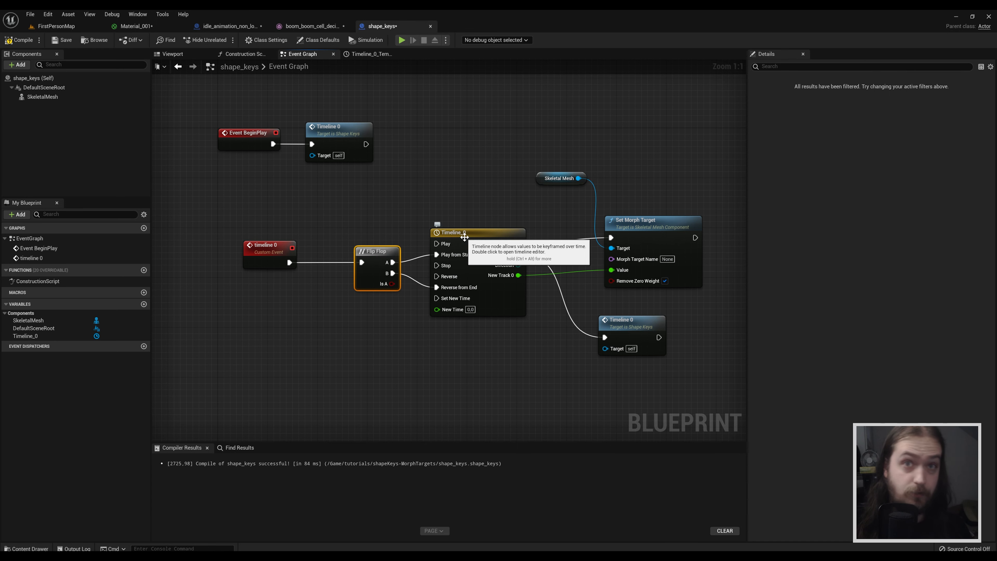
Add a Set Play Rate on Timeline_0 before the Flip Flop, its New Rate fed by a float Divide node
double_click(464, 232)
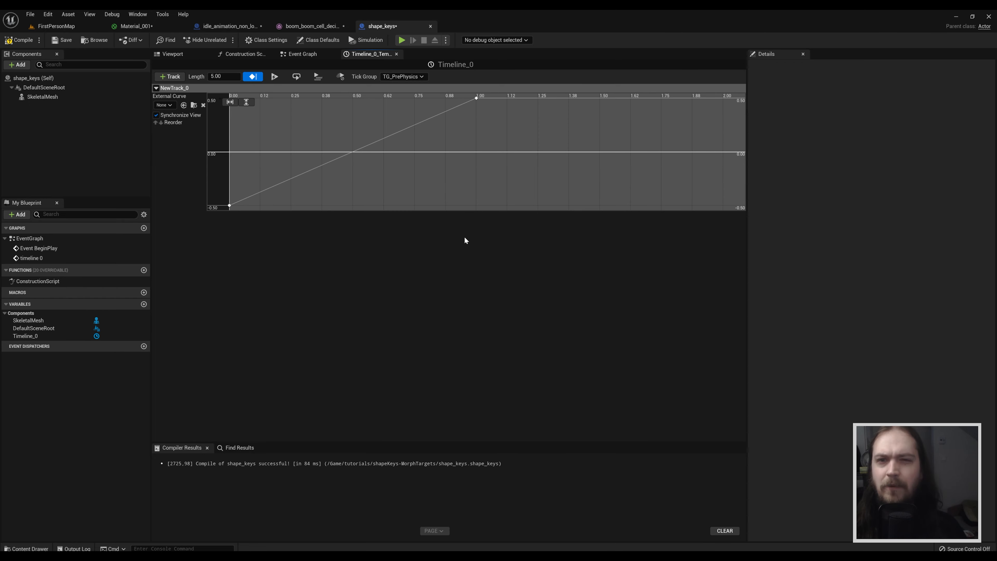
left_click(301, 54)
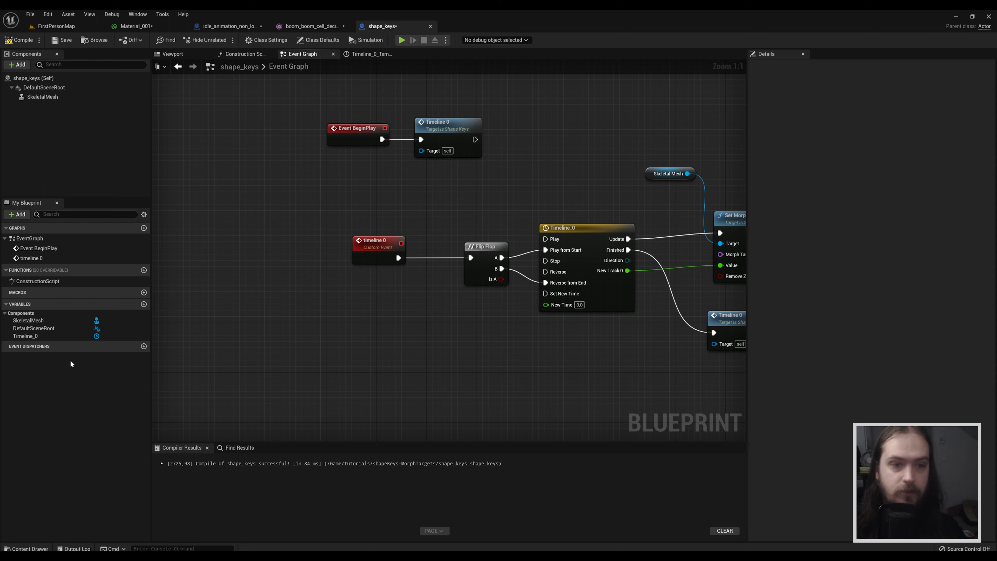
mouse_move(374, 241)
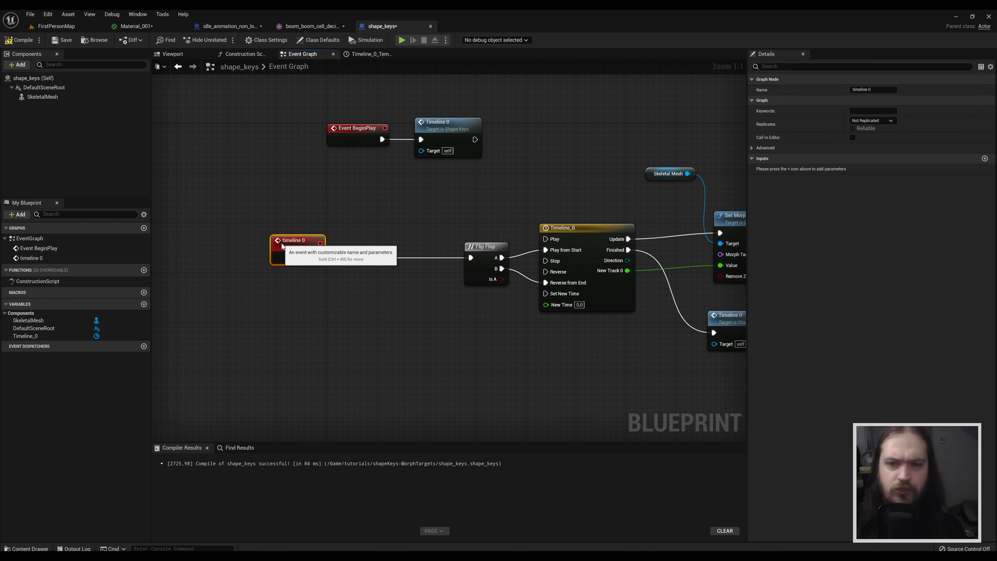
left_click(26, 336)
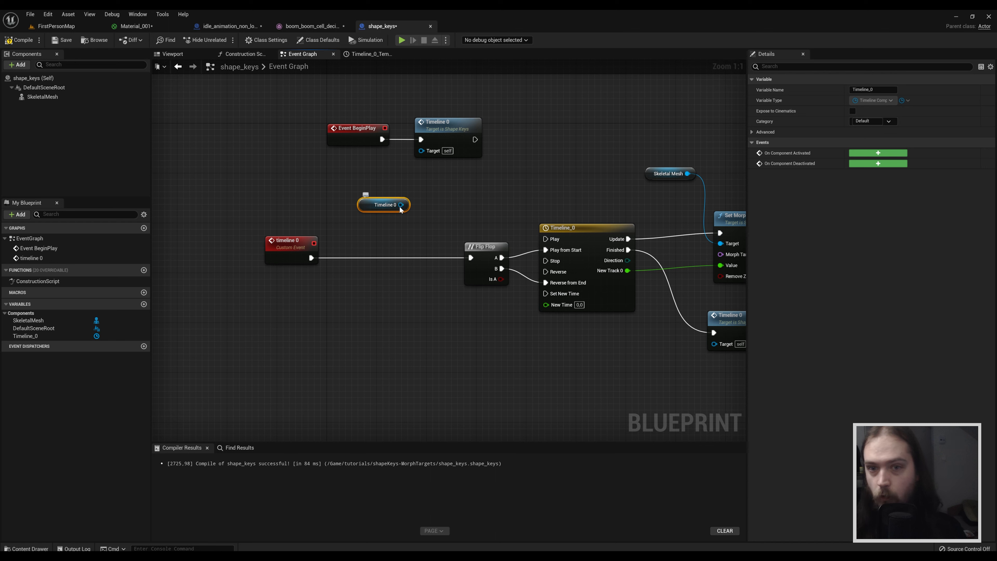
mouse_move(397, 211)
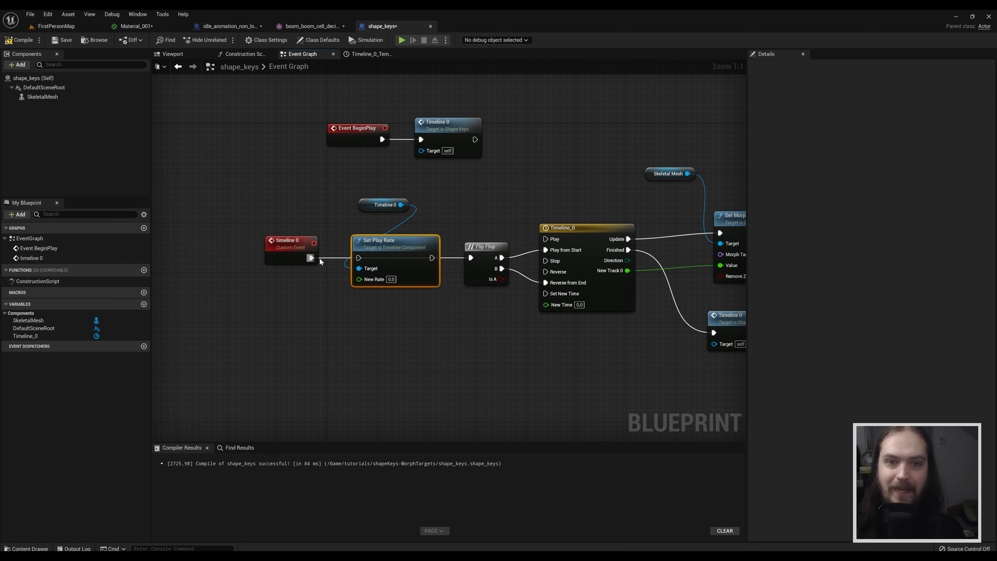
left_click(272, 246)
type("div")
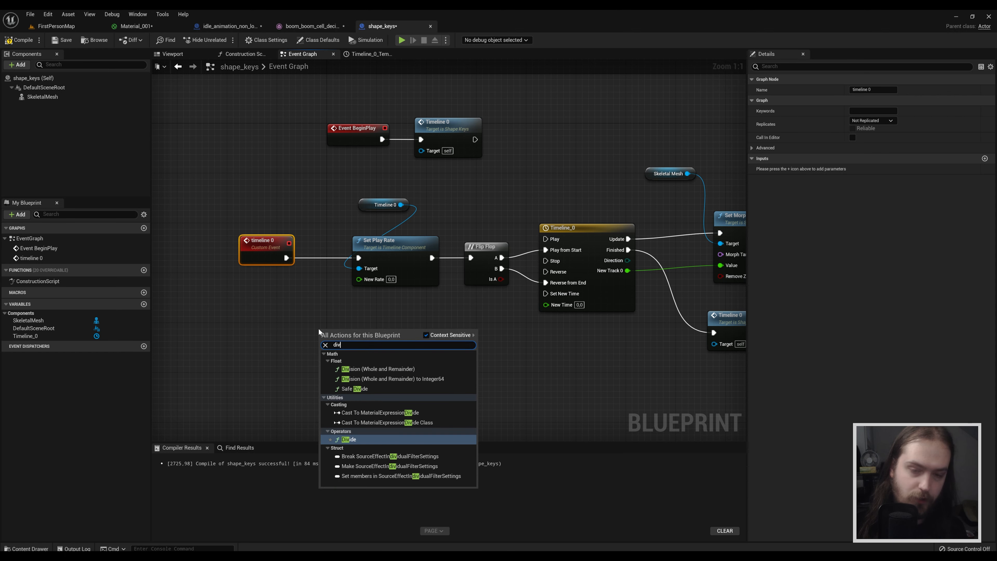
left_click(349, 439)
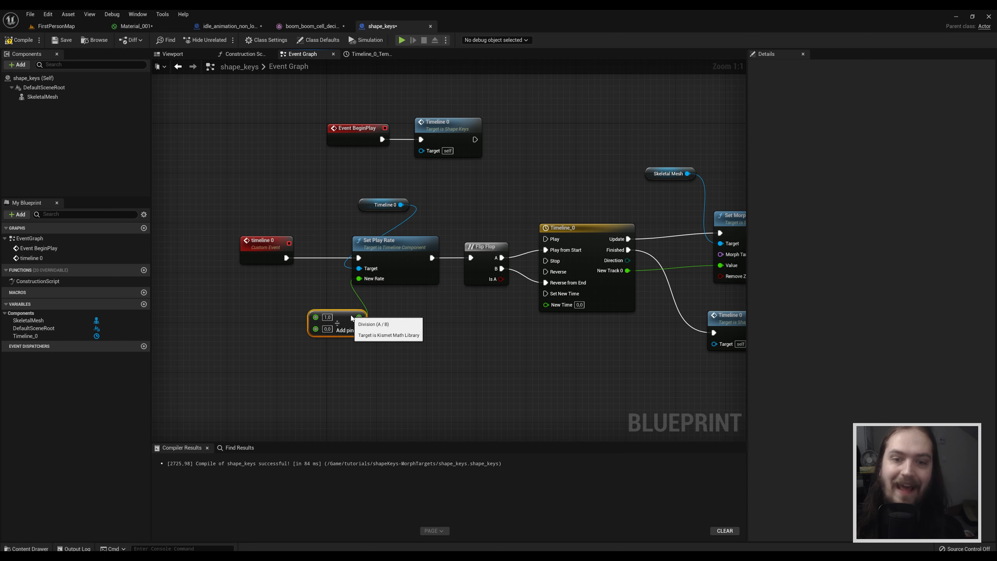
mouse_move(324, 331)
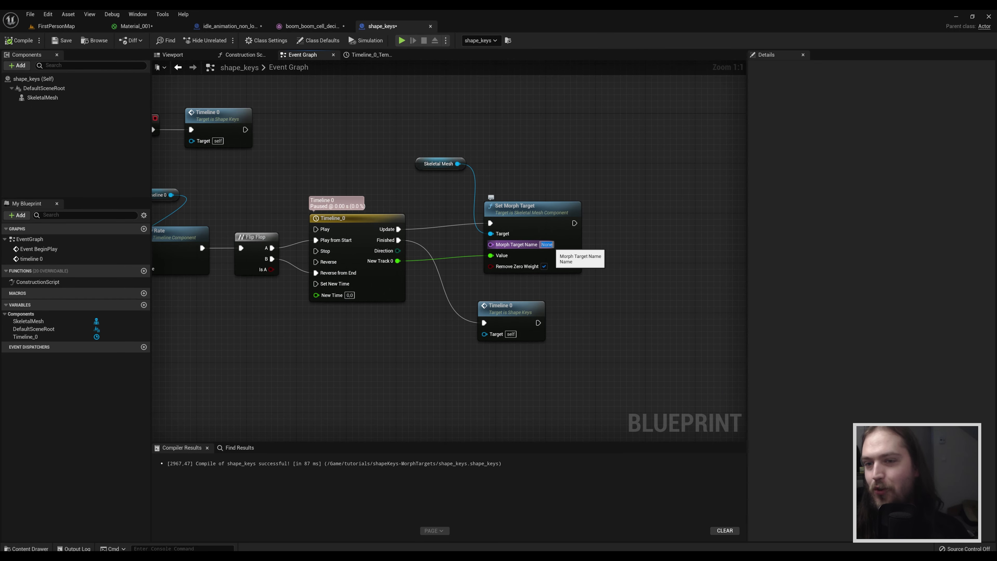
Check the mesh's morph names and set Set Morph Target's name to Key 2
left_click(311, 26)
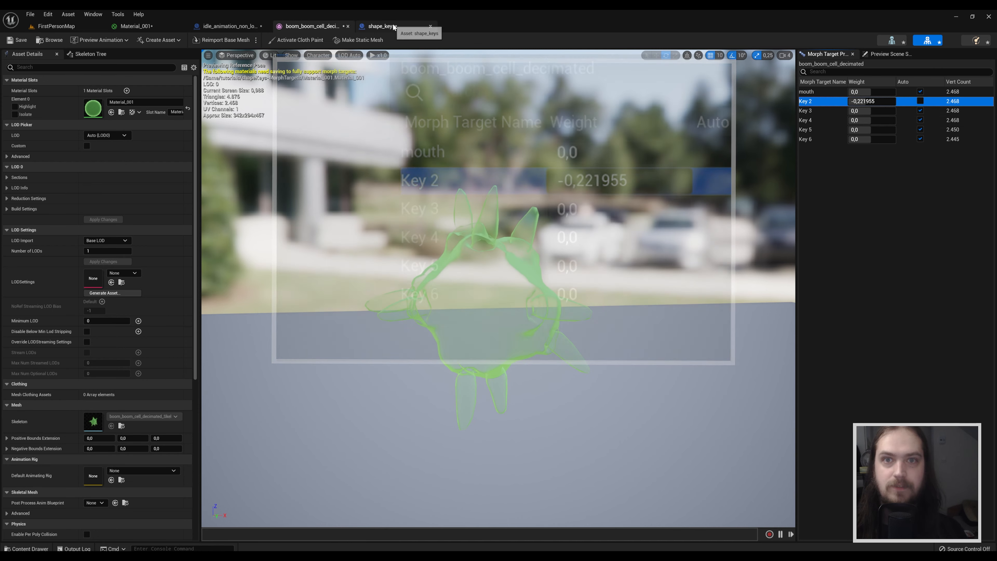
left_click(380, 26)
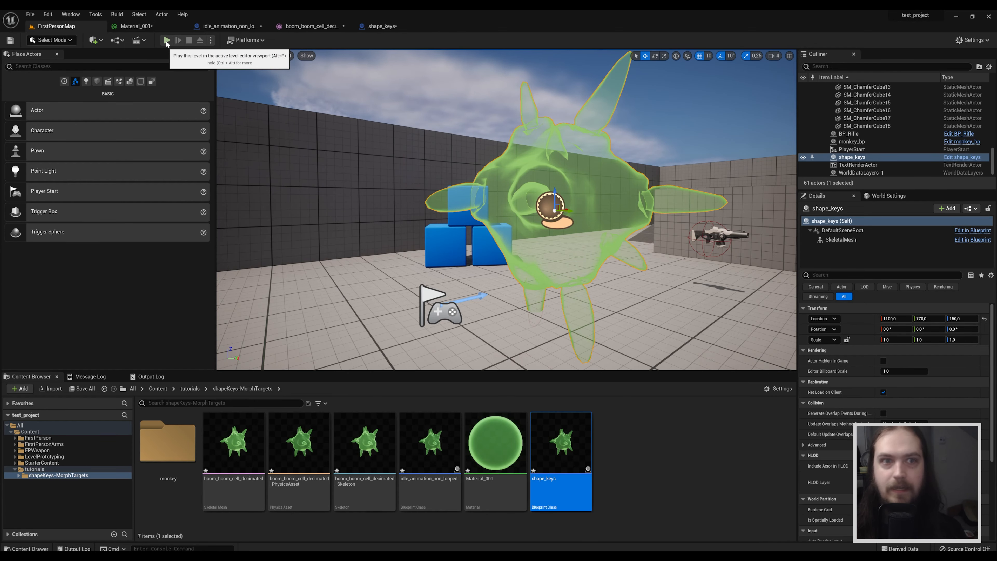
left_click(166, 40)
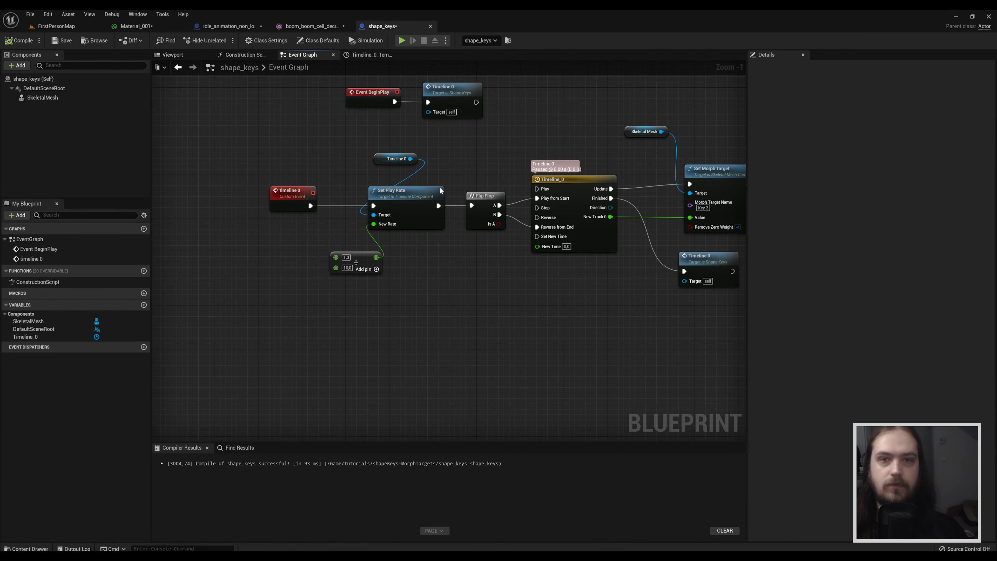
mouse_move(384, 304)
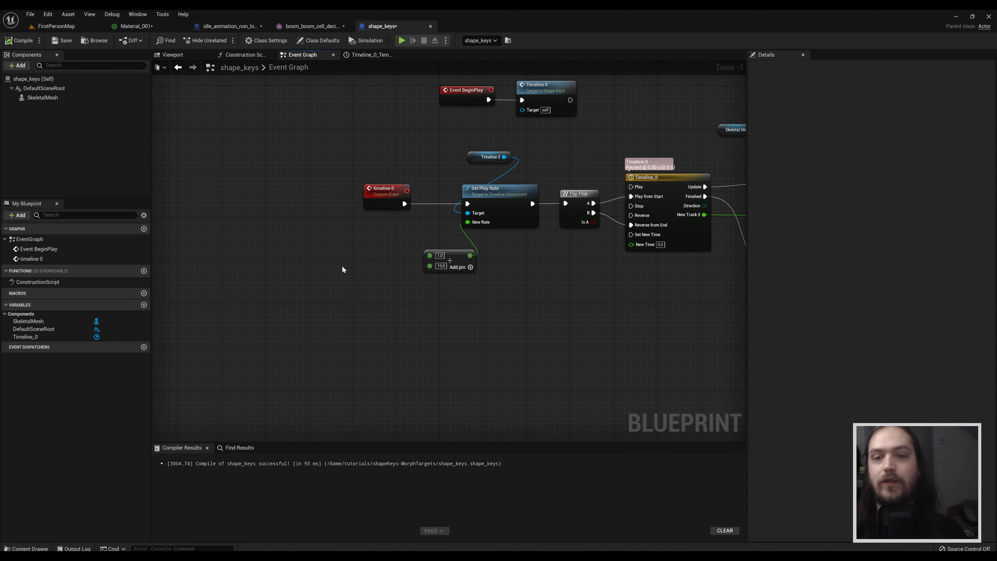
Add a Random Float in Range node feeding the play-rate division
right_click(342, 283)
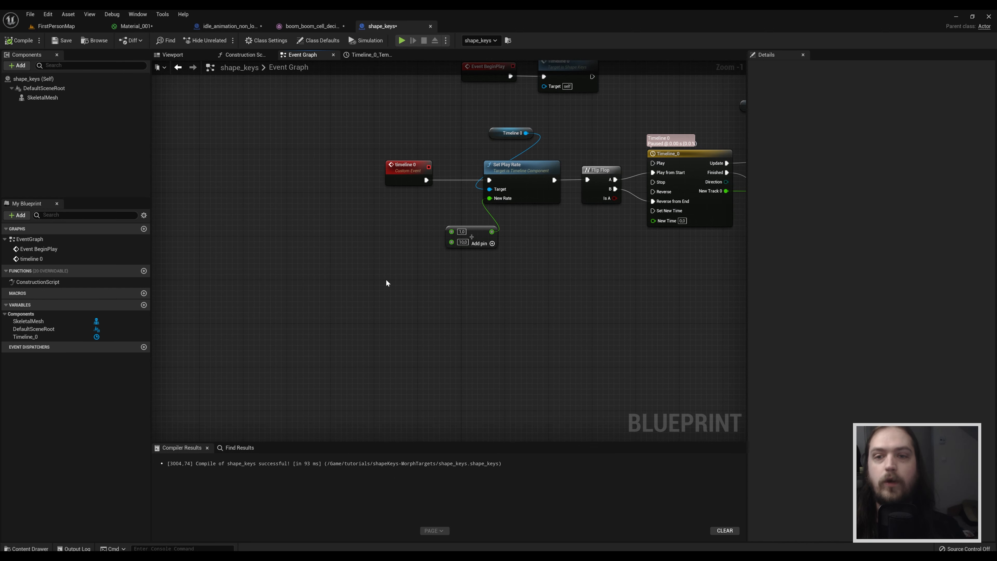
right_click(386, 283)
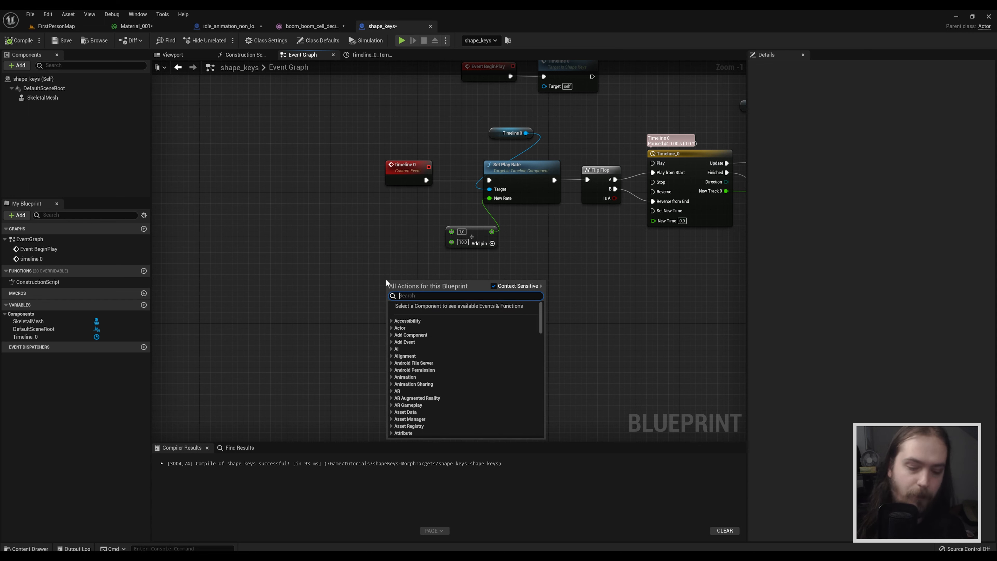
type("random float")
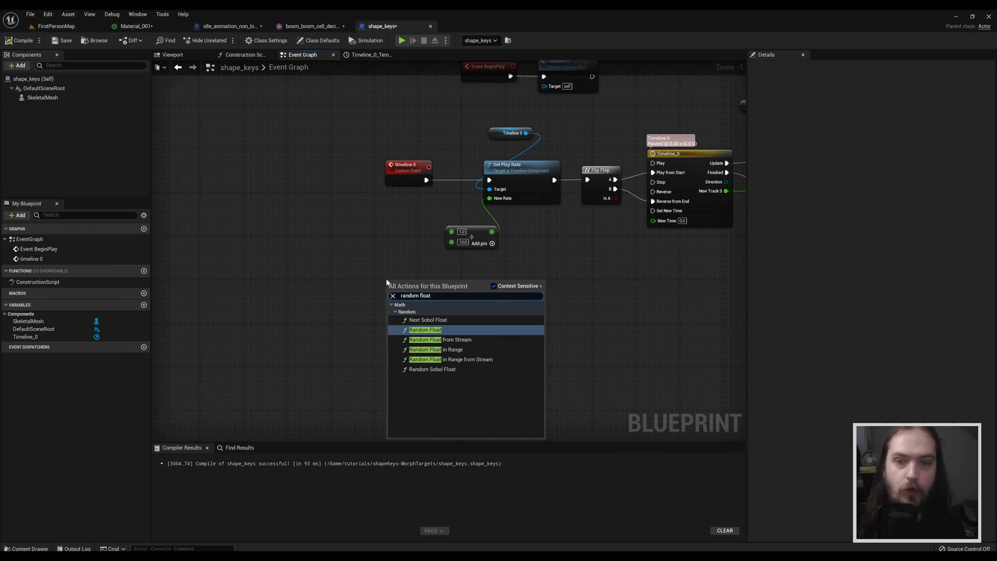
left_click(436, 349)
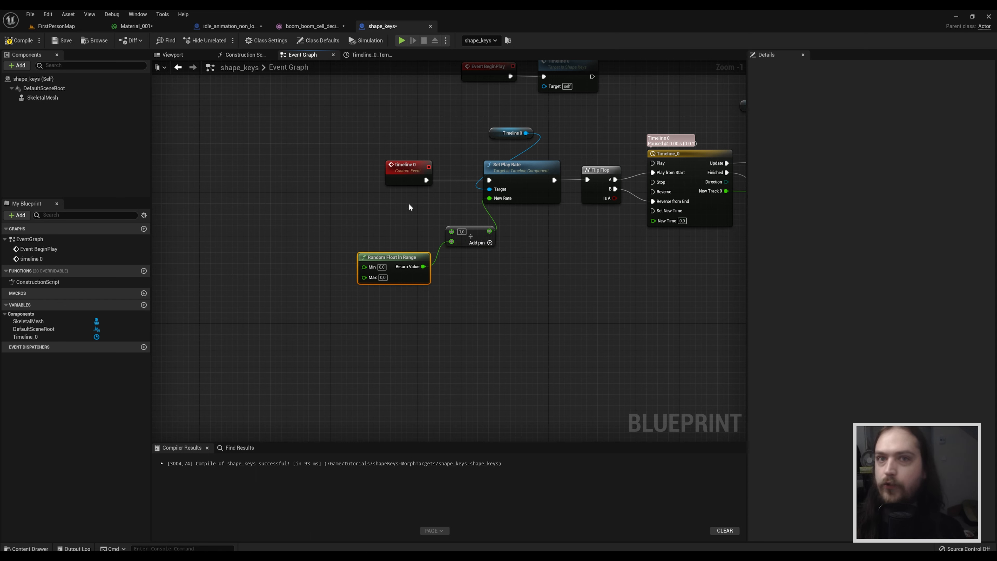
mouse_move(371, 266)
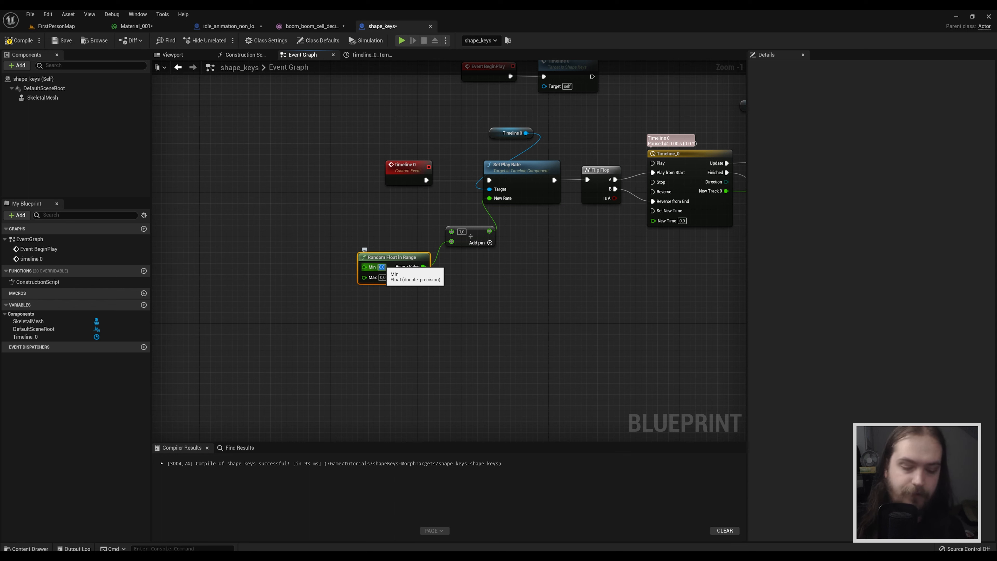
mouse_move(372, 278)
type("7")
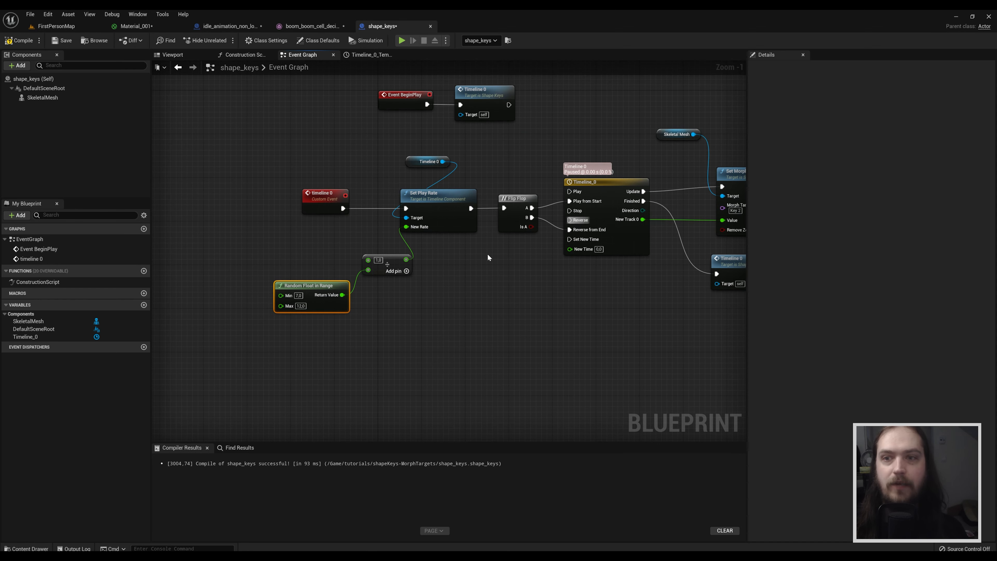
mouse_move(358, 282)
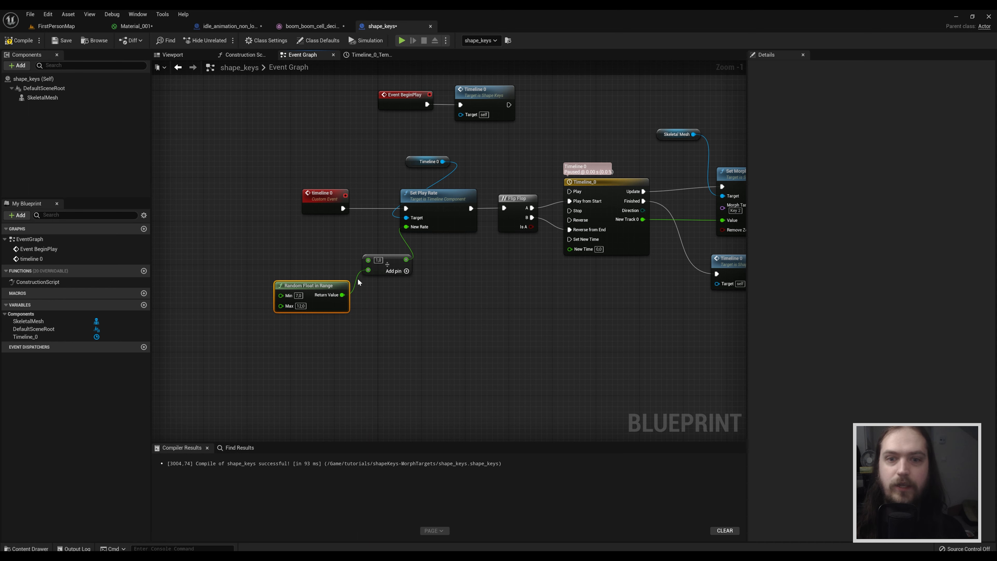
mouse_move(511, 275)
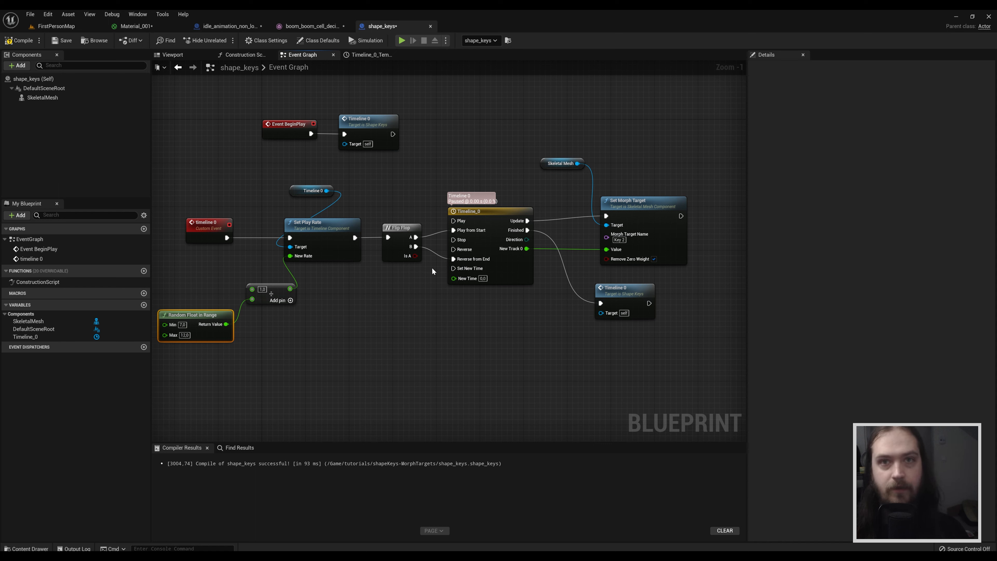
mouse_move(480, 255)
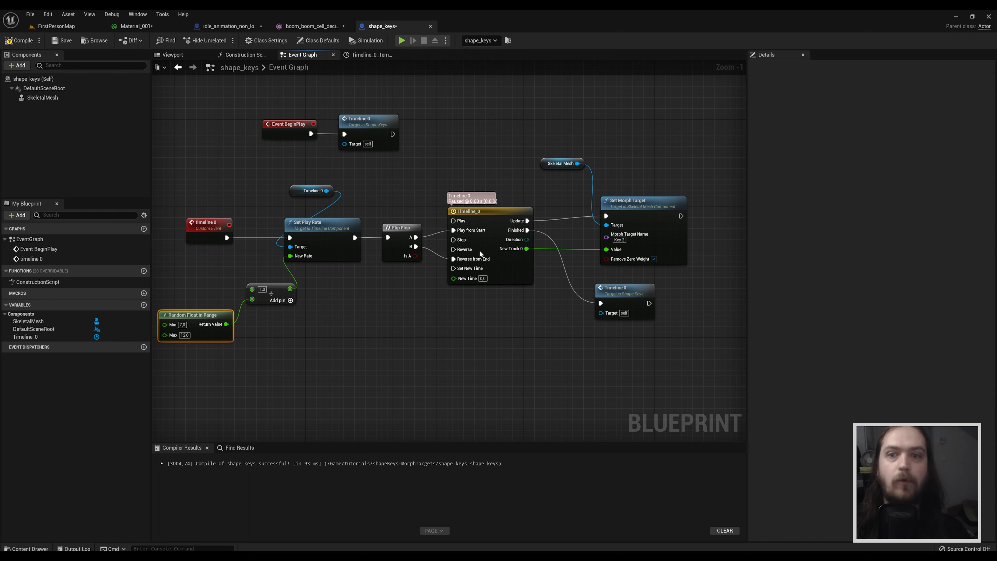
mouse_move(229, 26)
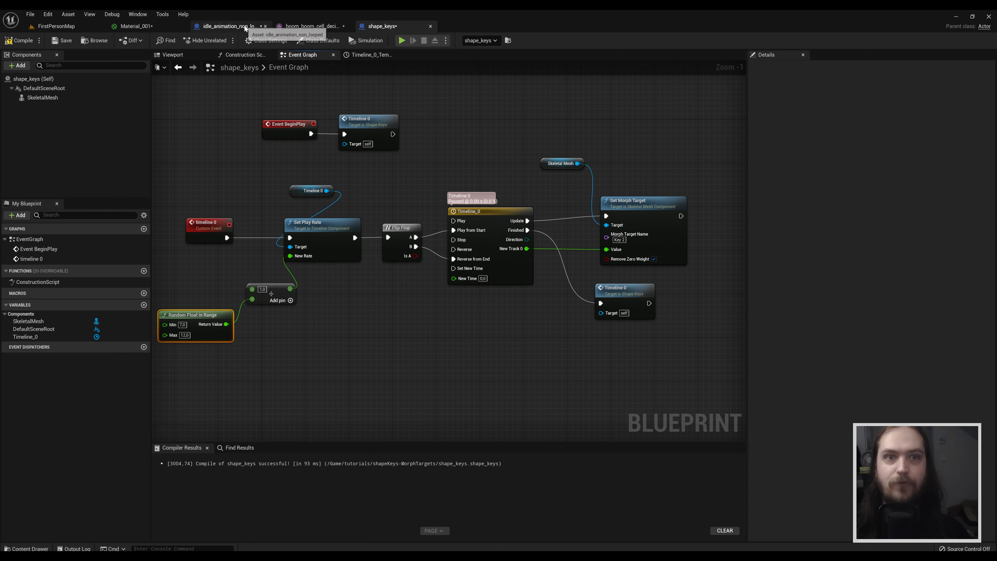
Review the idle_animation_non_looped graph's morph timeline chains and compile it
left_click(226, 26)
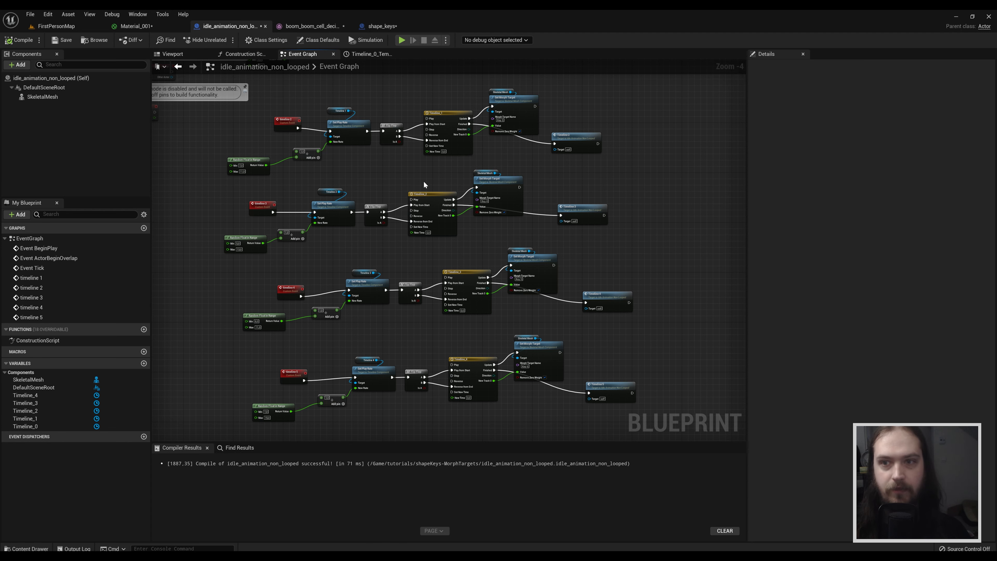
scroll("up", 3)
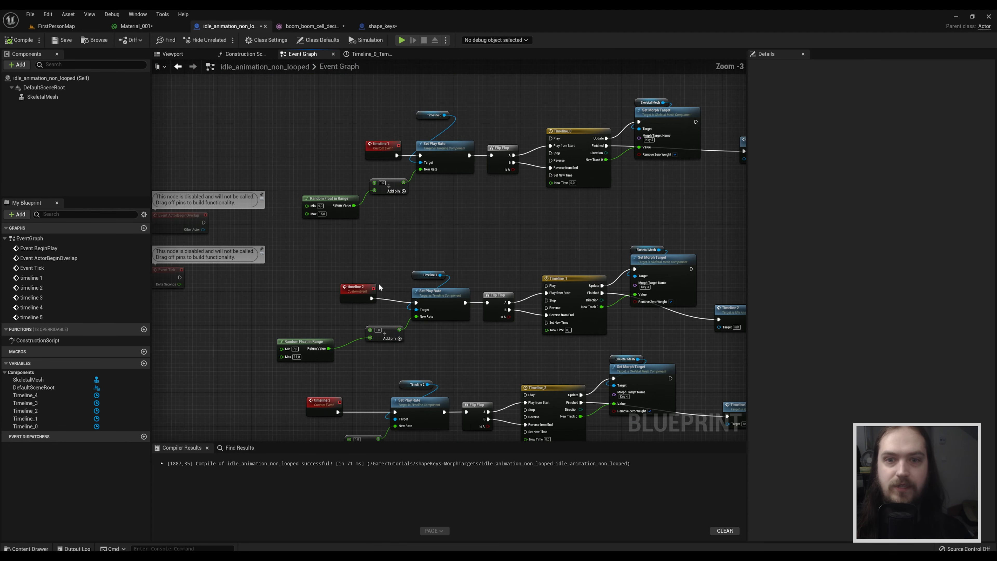
mouse_move(338, 345)
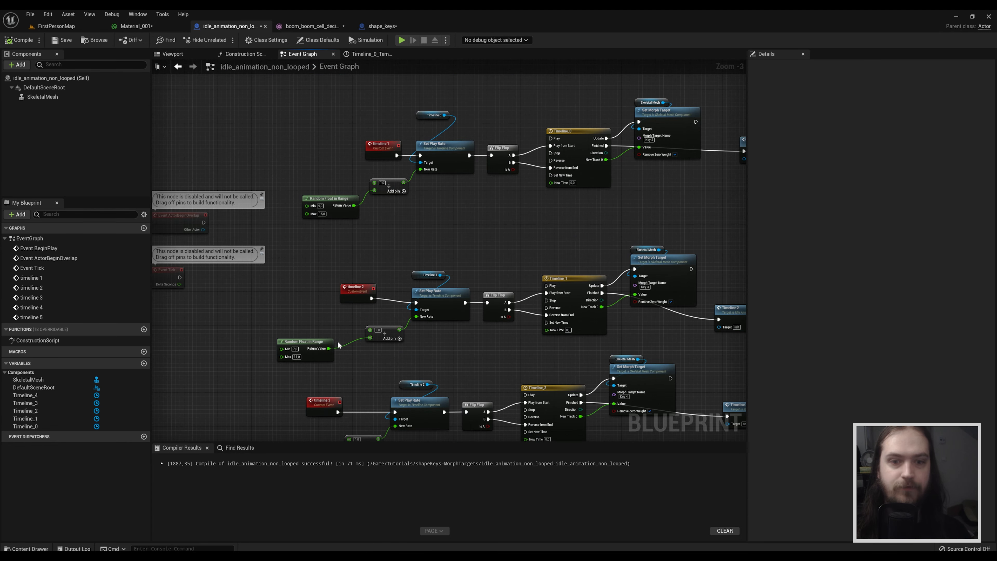
mouse_move(327, 278)
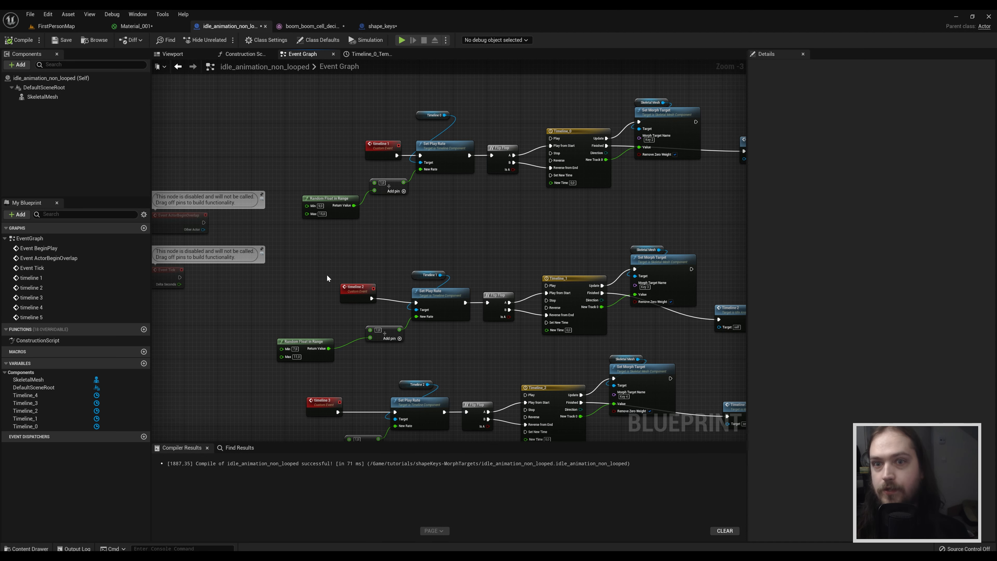
scroll("up", 3)
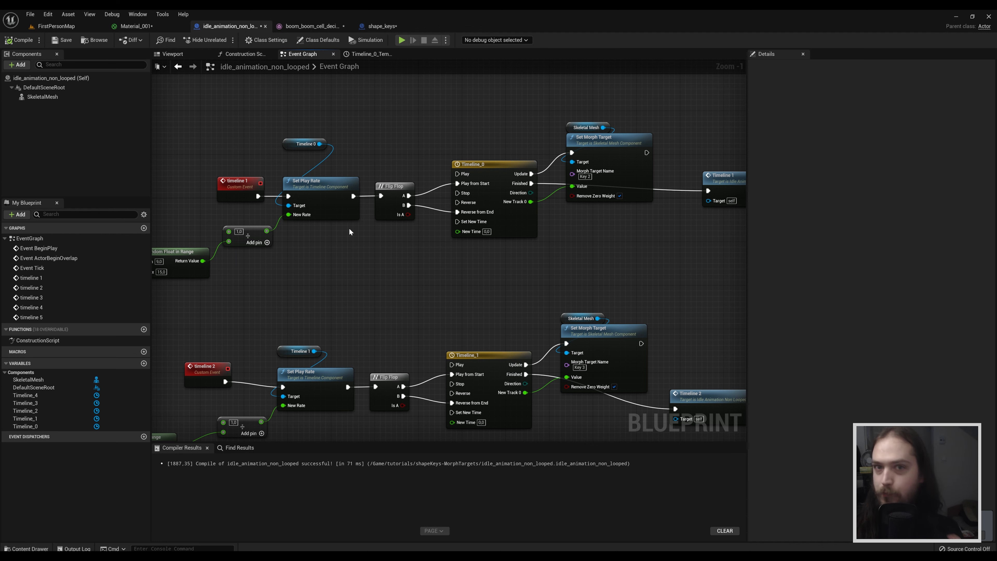
scroll("down", 3)
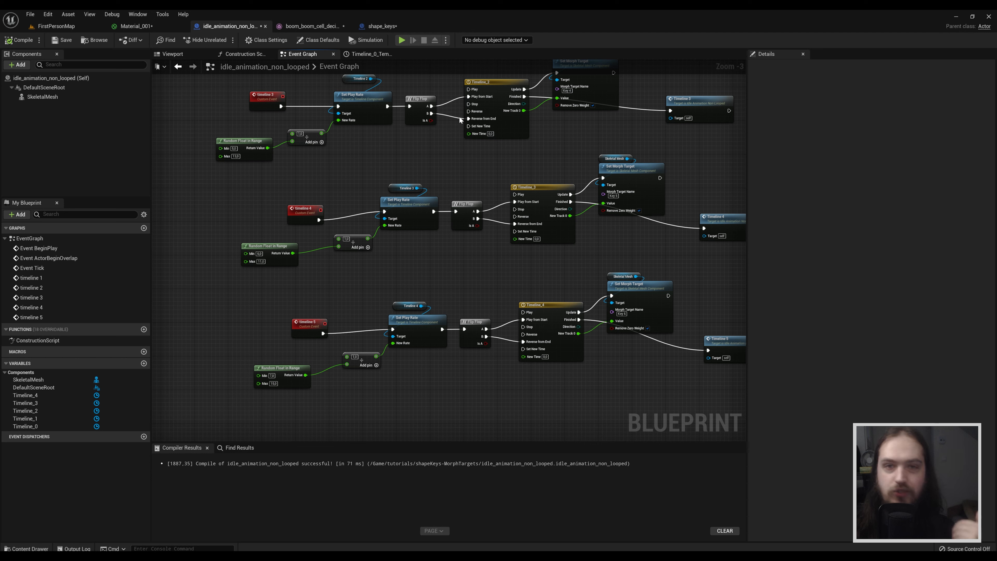
mouse_move(459, 120)
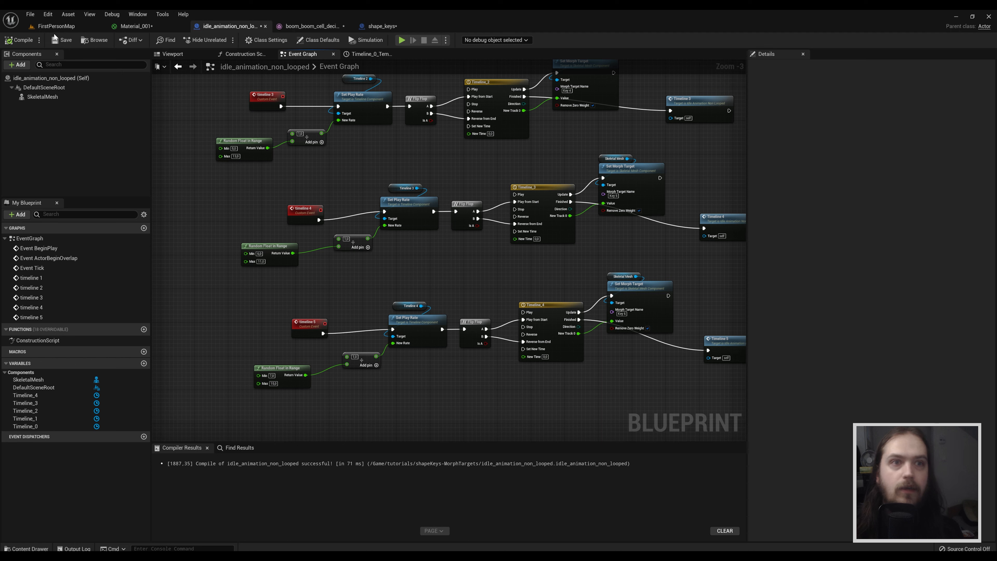
left_click(58, 26)
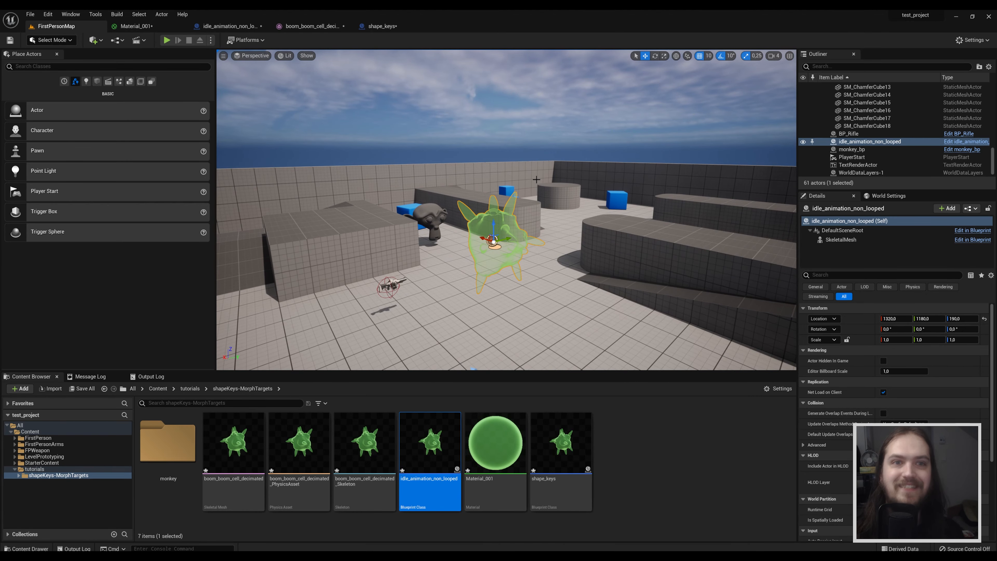
mouse_move(166, 40)
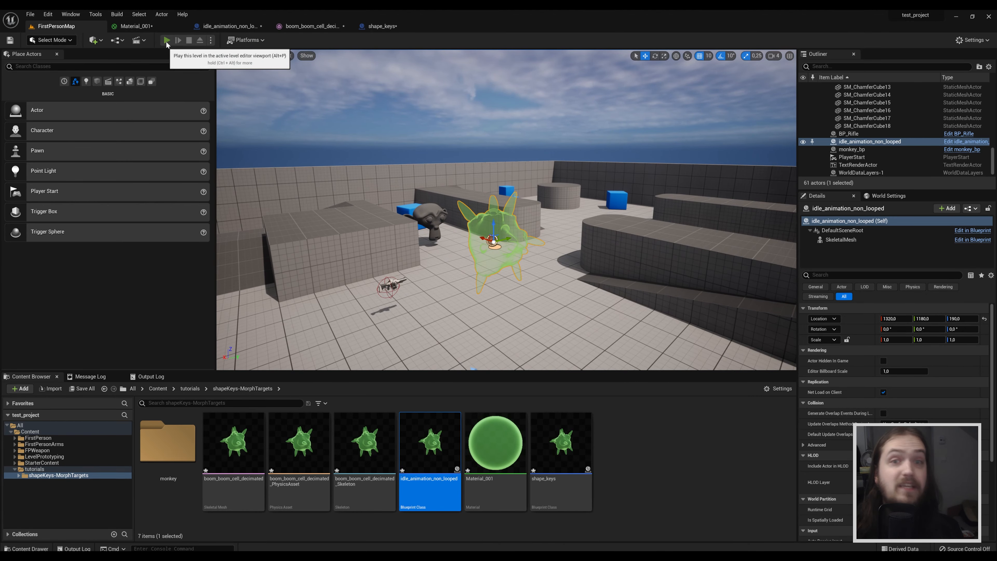
Run the level in play mode to preview the green morphing actor animating
left_click(166, 40)
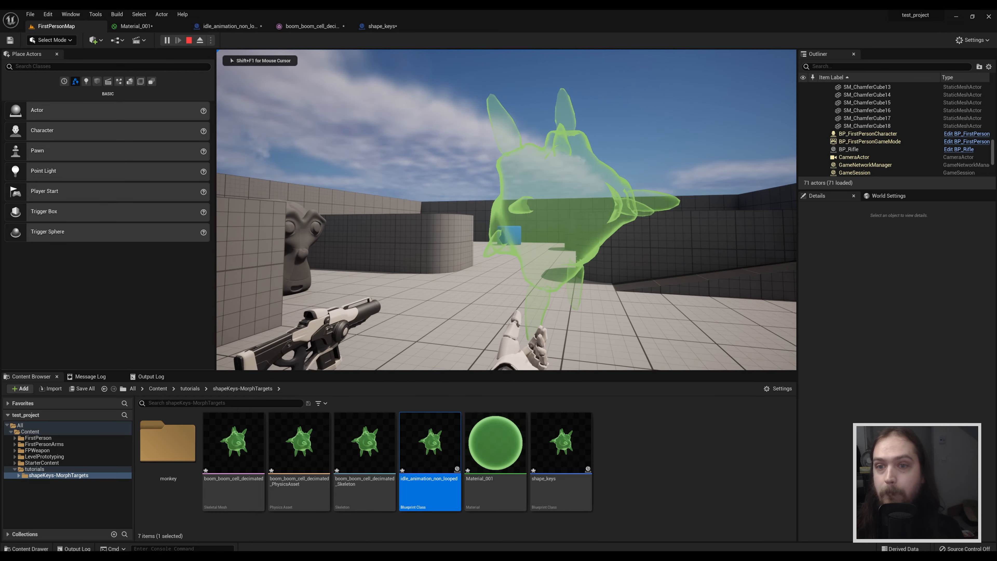